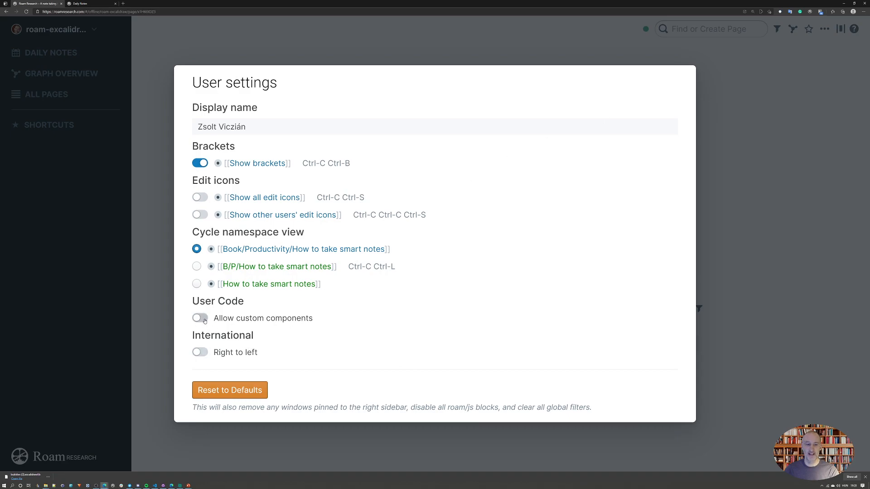
Step: Allow custom components, confirm the roam/js loader may run, and collapse its code block
click(199, 318)
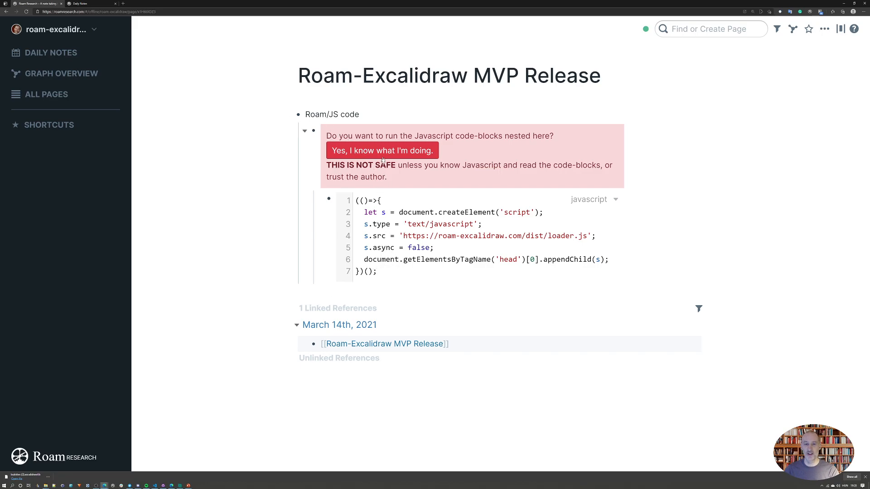
click(382, 151)
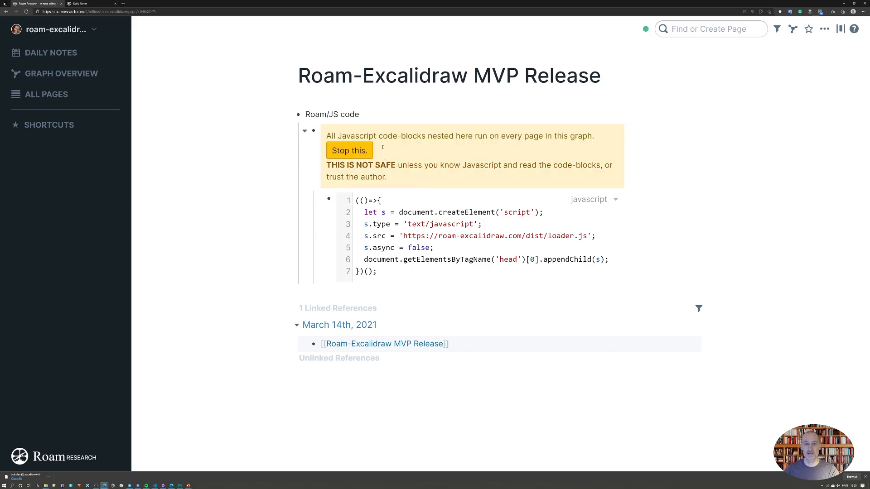
click(297, 114)
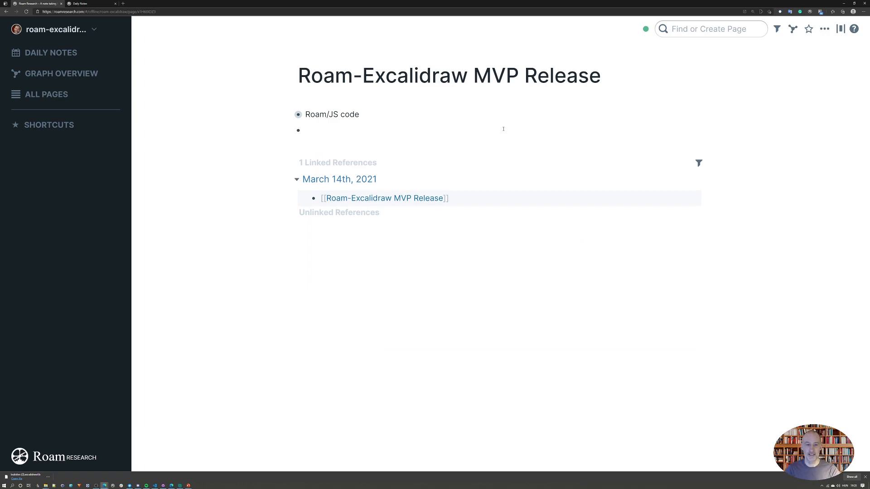
Step: Insert an Excalidraw drawing via the ';;' component menu and move to the block below it
text(;;)
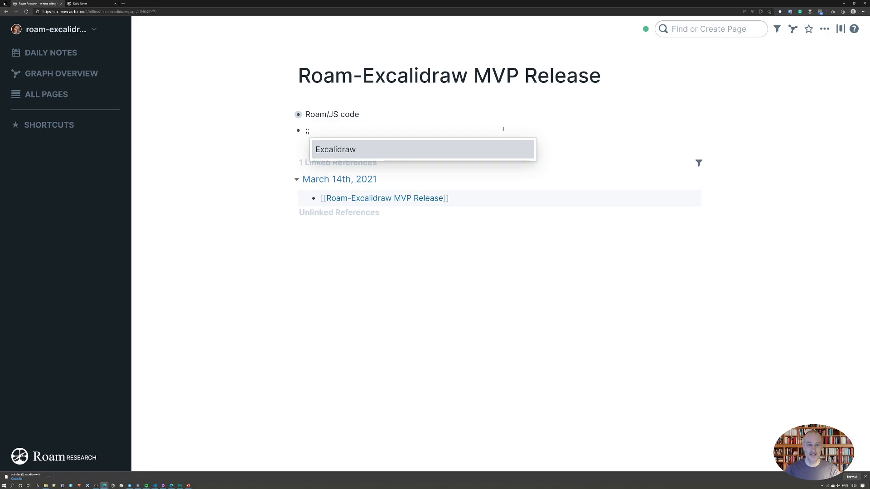
text(Ex)
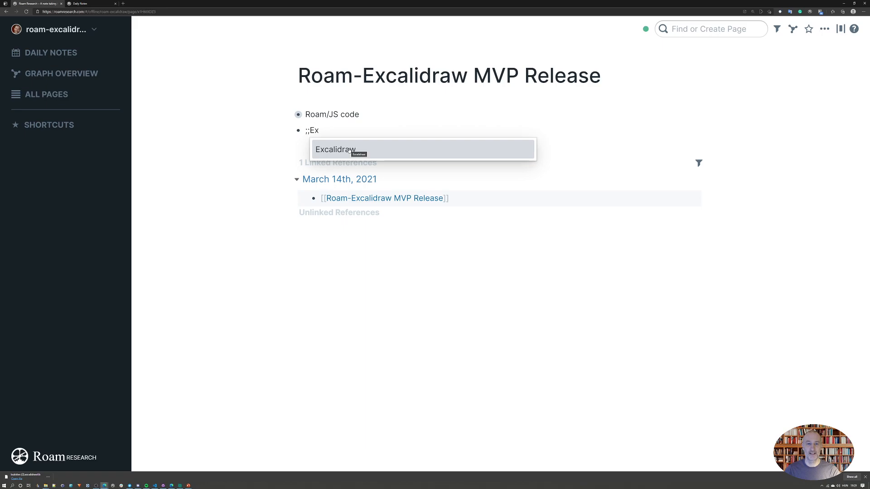
click(334, 149)
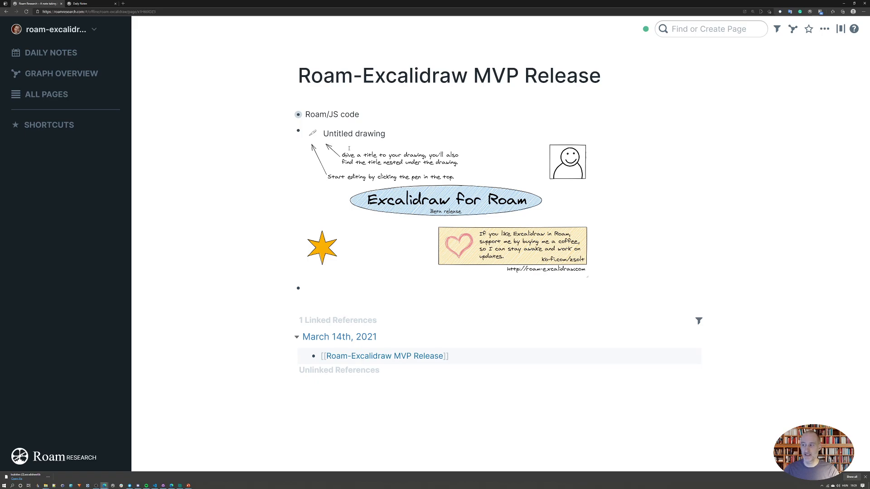
click(306, 287)
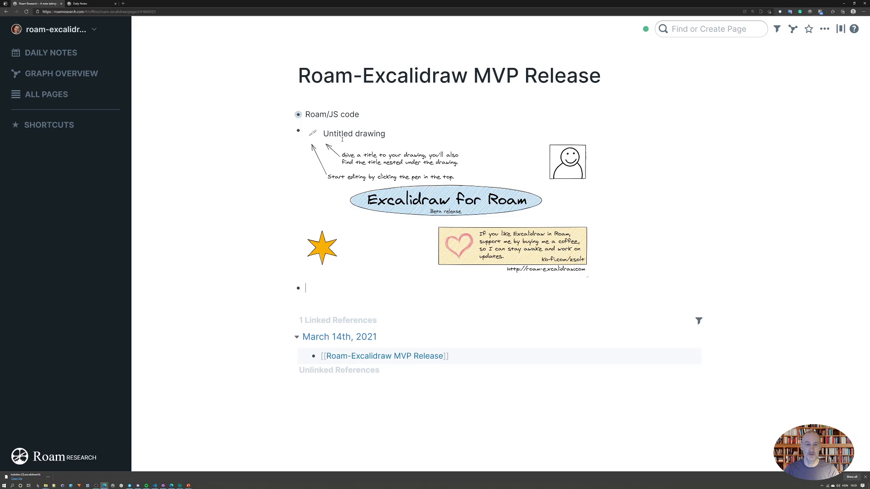
Step: Rename the untitled drawing to 'This is my first drawing'
double_click(338, 134)
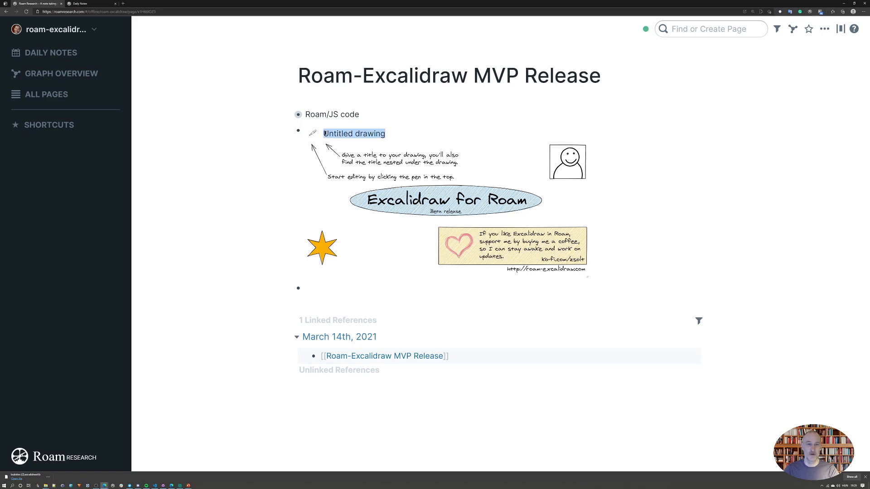
text(This is)
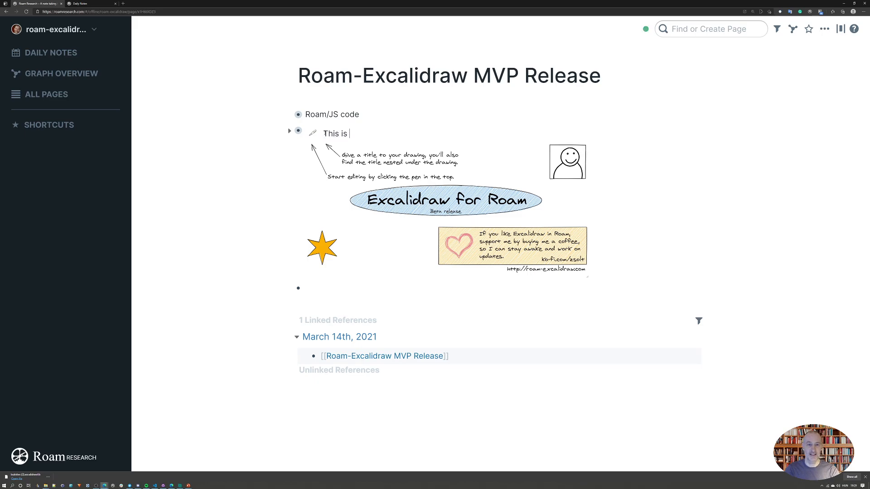
text(my frst)
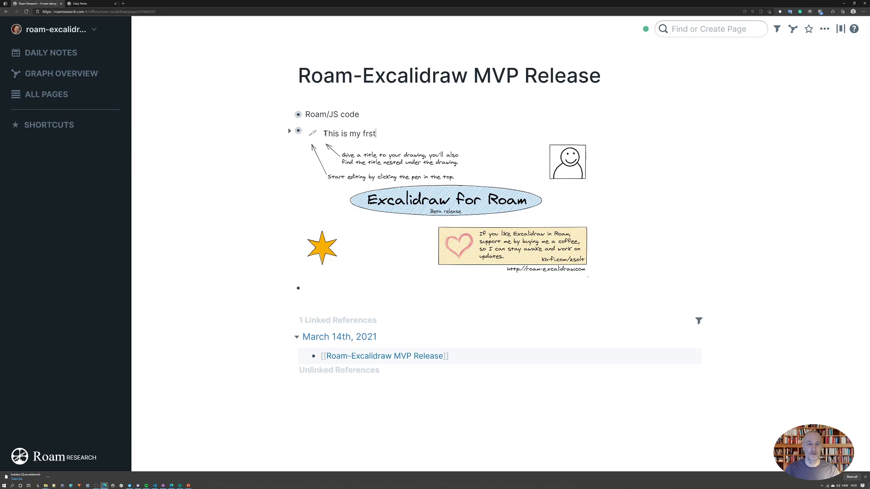
key(Backspace)
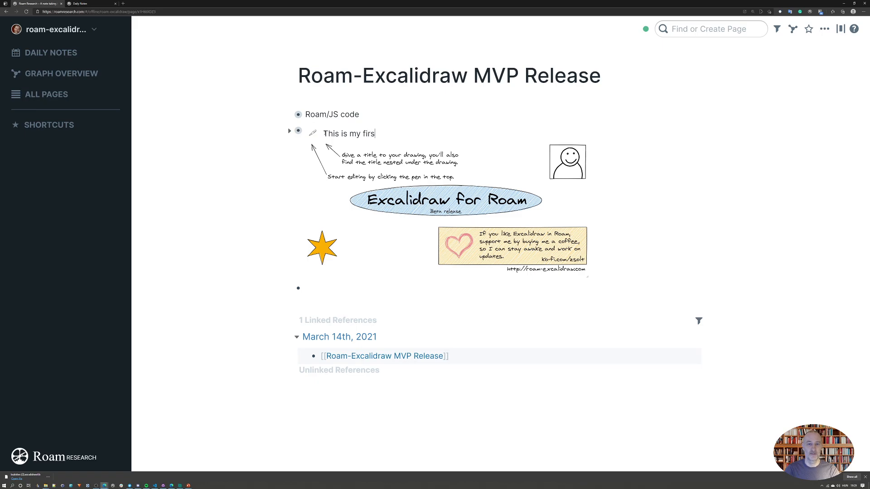
text(t drawing)
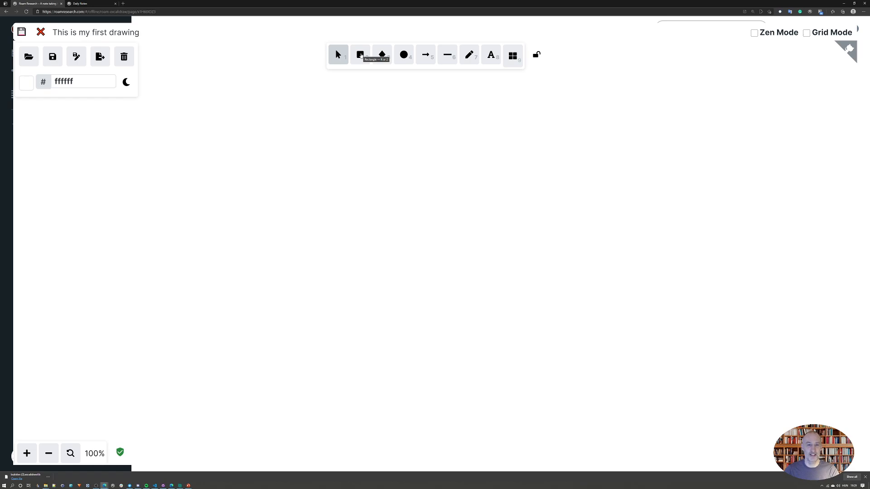
Step: Draw a rectangle, a diamond beside it, and a 'Text' label on the canvas
drag(218, 109, 364, 164)
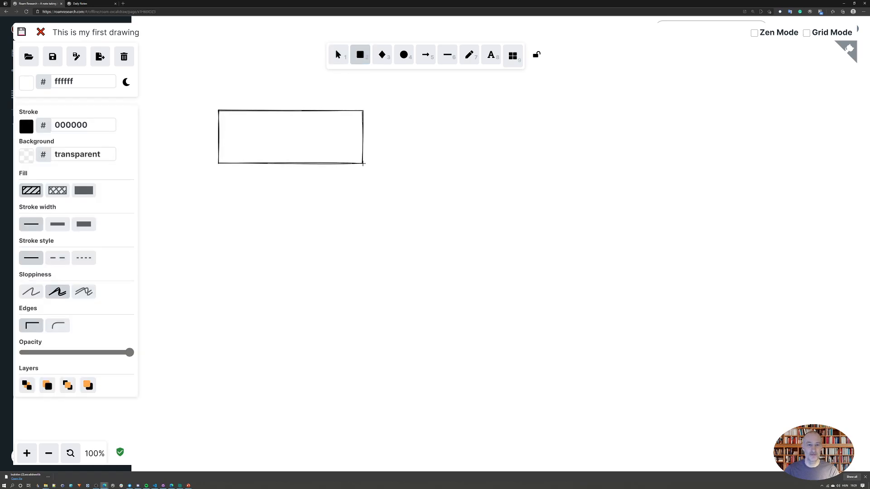
click(381, 54)
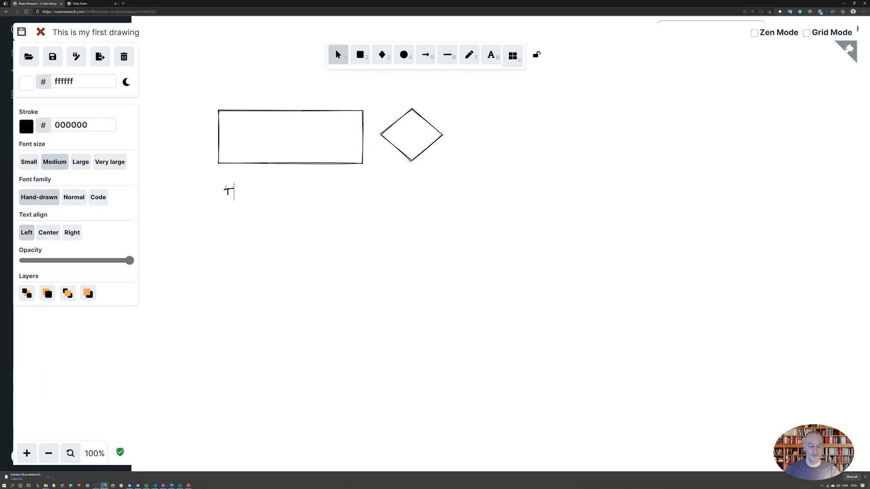
text(Text)
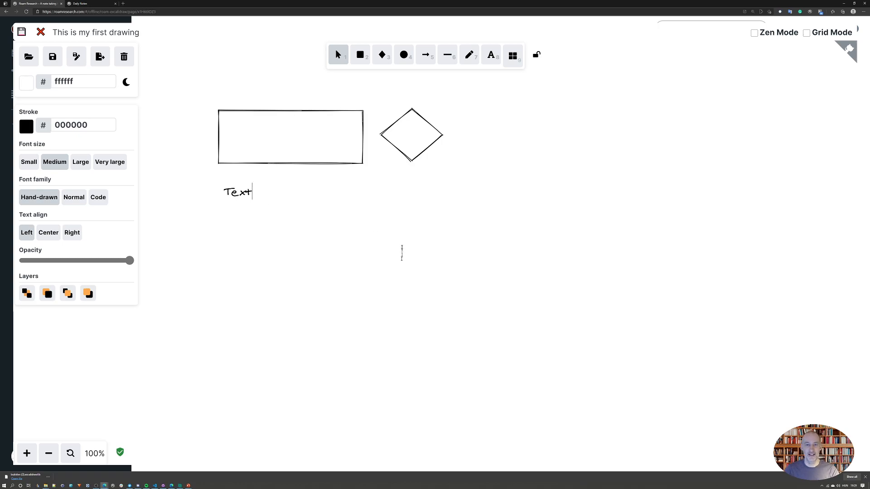
click(290, 136)
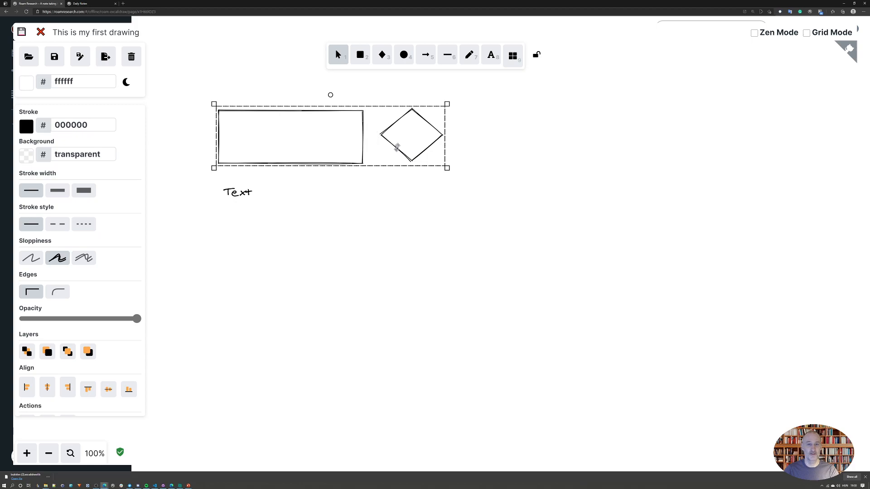
Step: Draw an arrow from the rectangle down to the word Text and nudge Text under its tip
click(425, 54)
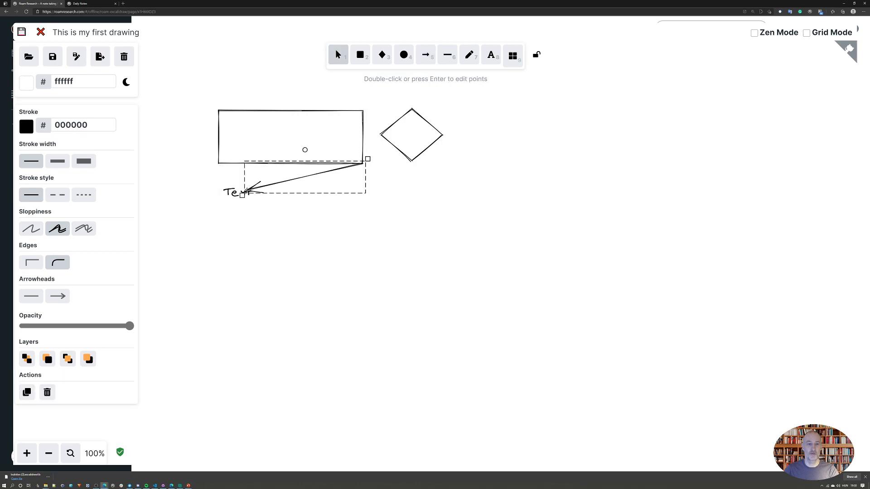
click(229, 210)
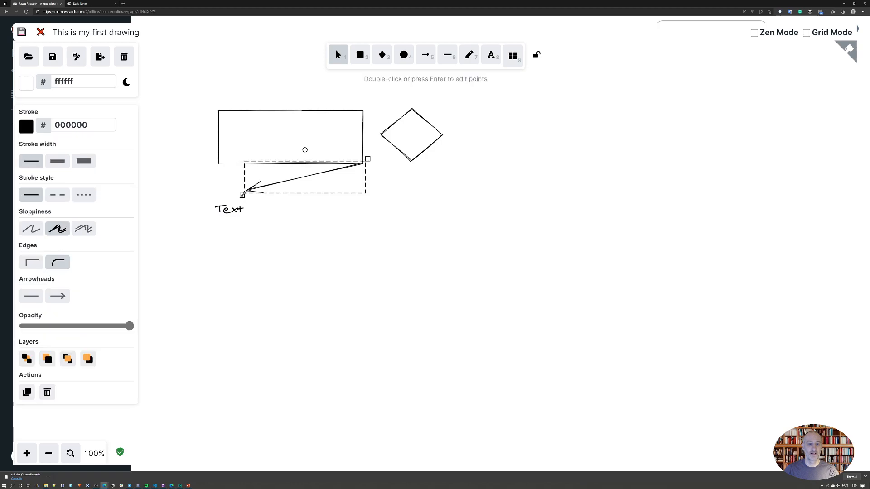
click(229, 209)
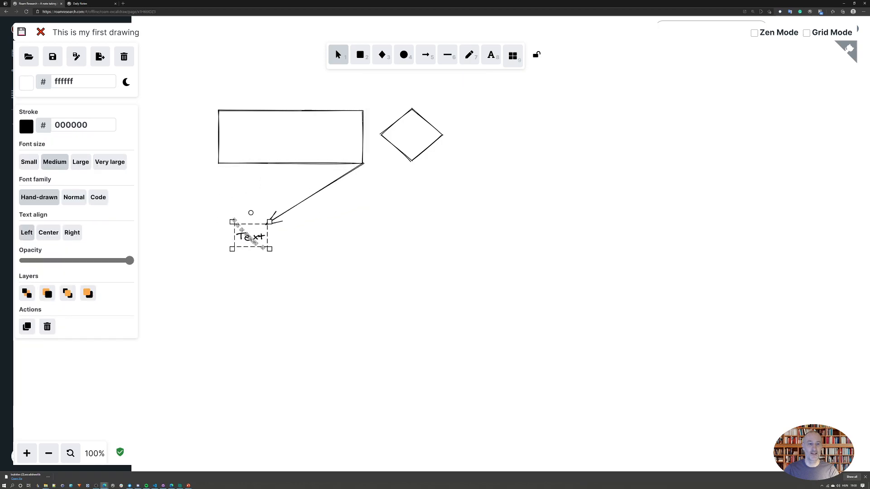
drag(252, 236, 270, 232)
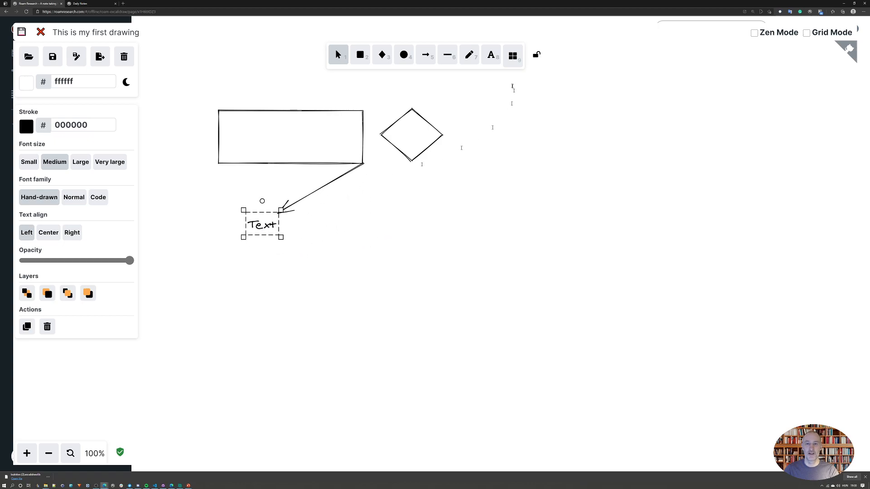
Step: Add an ellipse right of the diamond and align all three shapes along their top edges
click(403, 54)
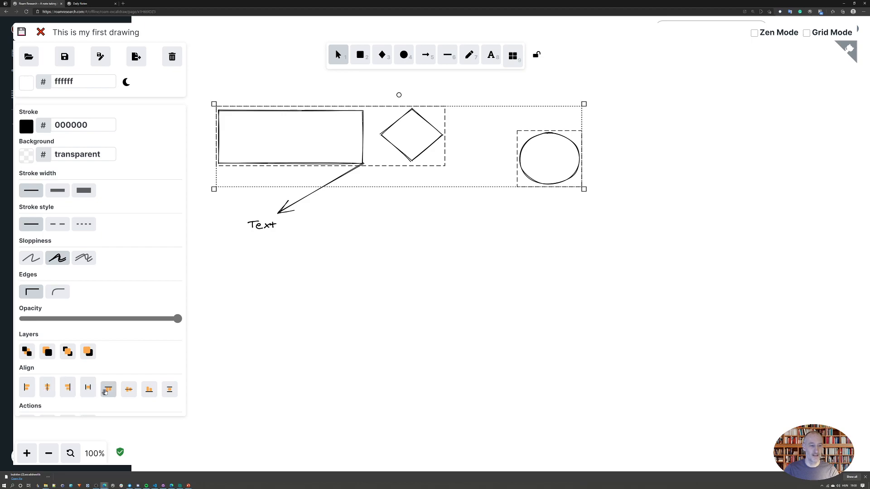
click(108, 389)
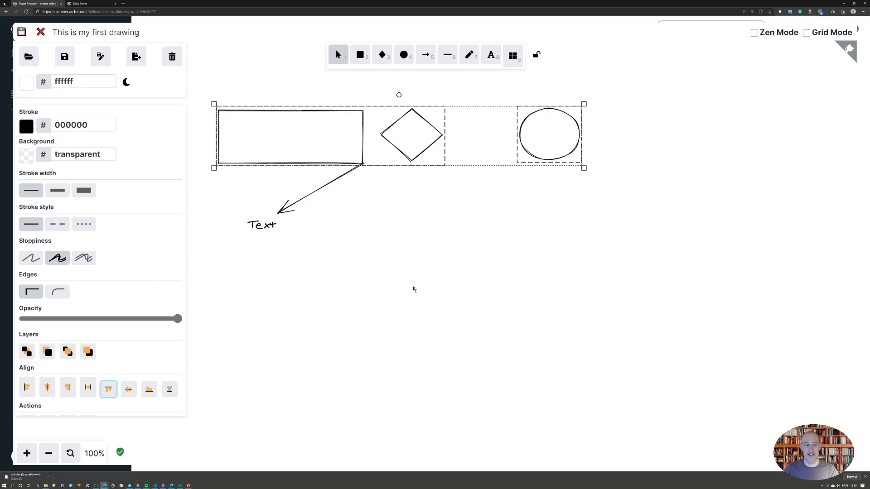
click(414, 290)
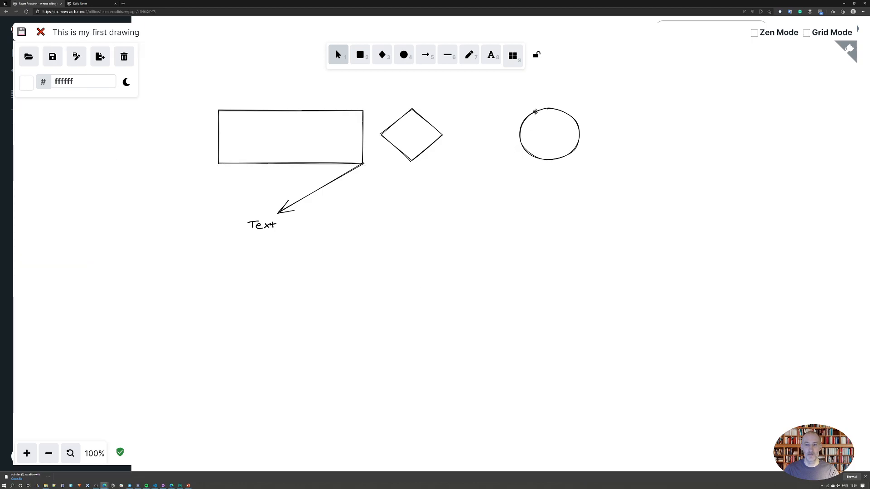
Step: Give the circle a red fa5252 background, trying cross-hatch then solid fill
click(549, 133)
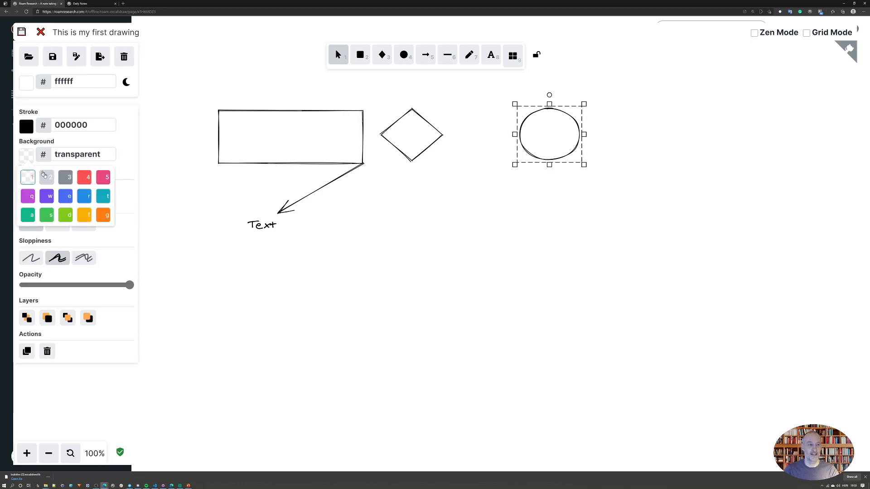
click(84, 177)
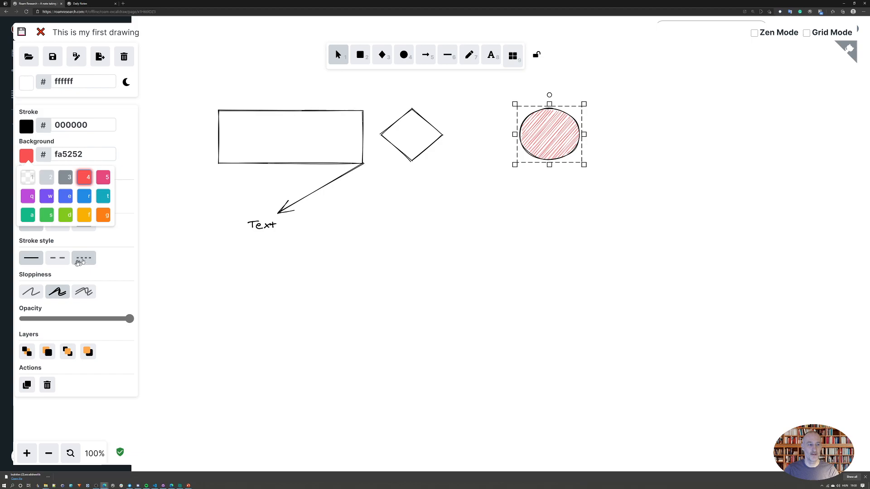
click(26, 156)
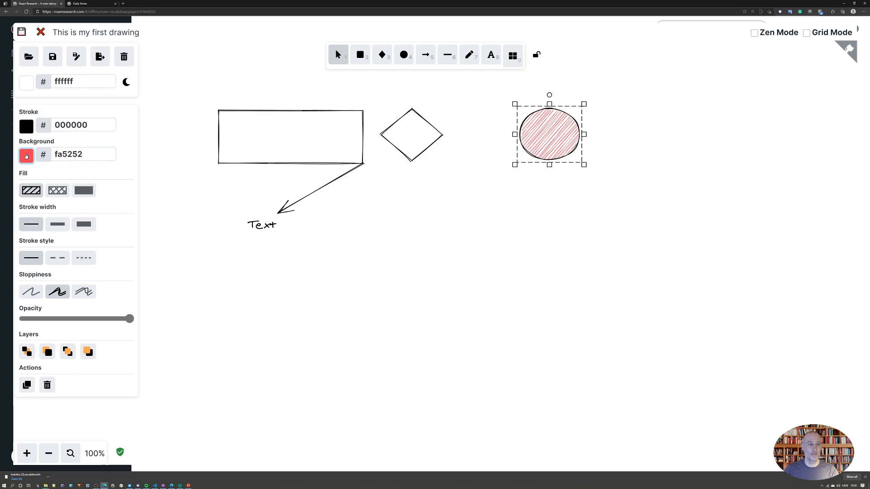
click(58, 190)
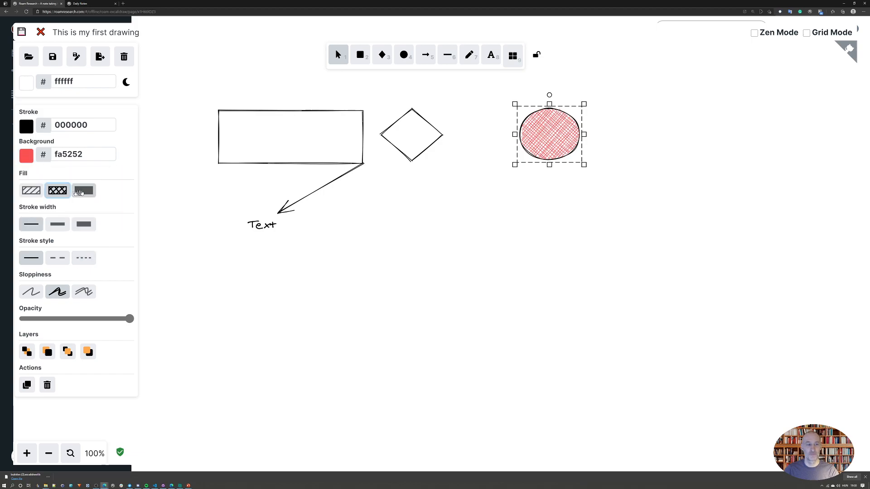
click(83, 190)
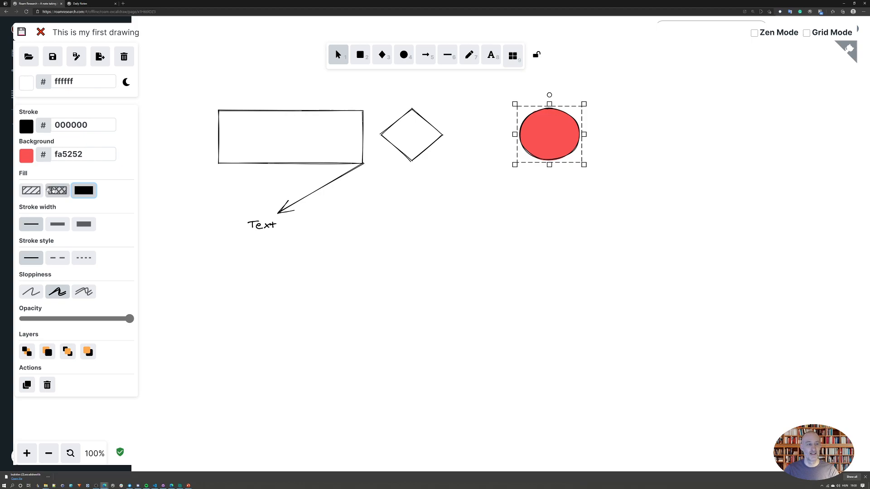
Step: Return the circle to cross-hatch fill, enable Grid Mode, and draw a small square below the diamond
click(57, 190)
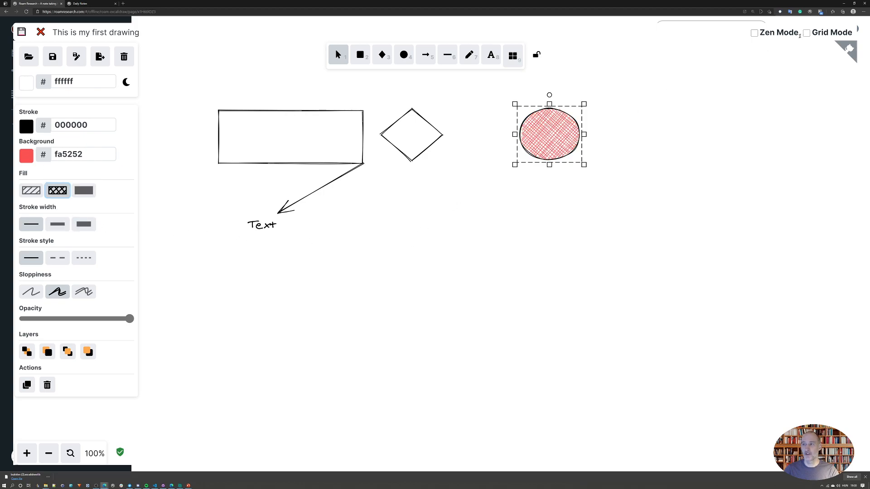
click(807, 32)
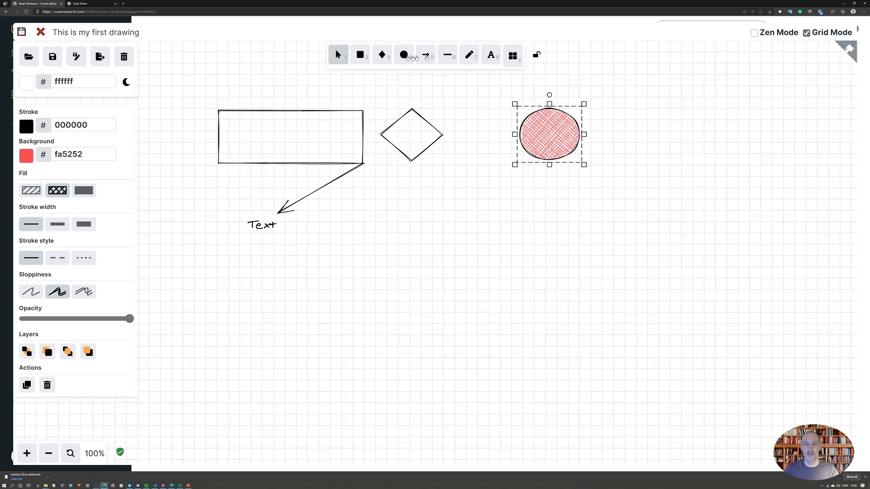
click(360, 56)
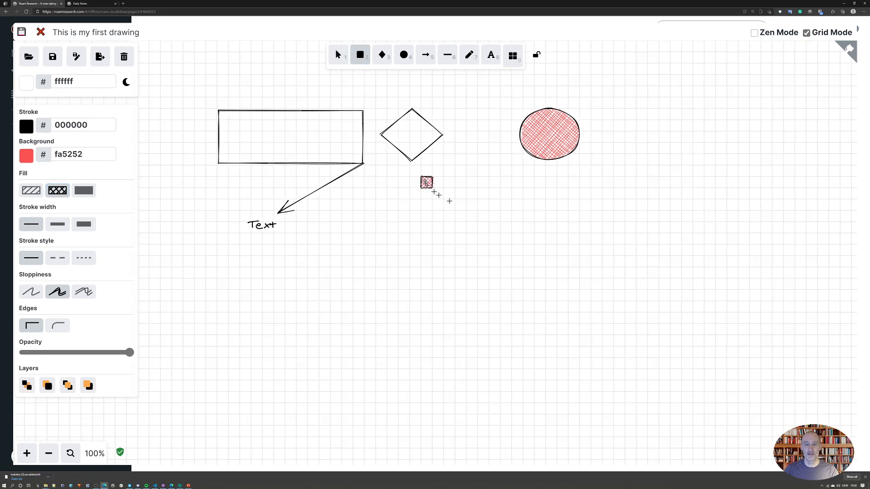
drag(431, 187, 493, 227)
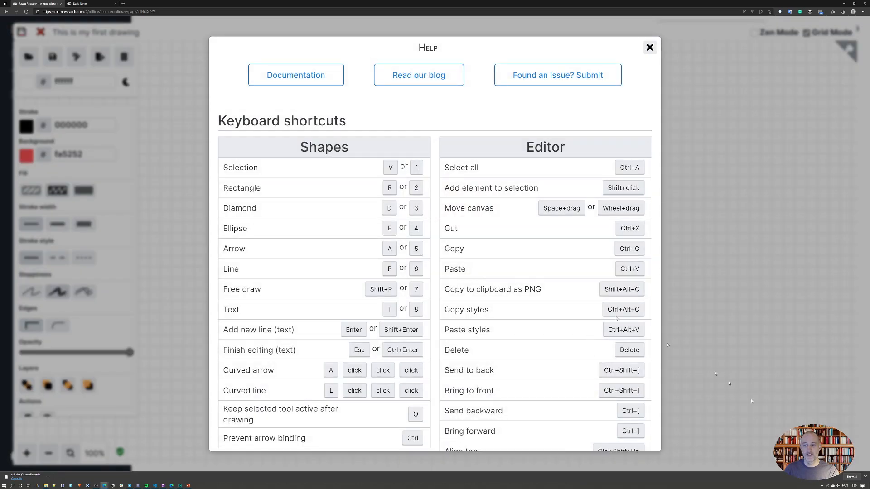
Step: Close the keyboard shortcuts help to return to the gridded canvas
scroll(down, 3)
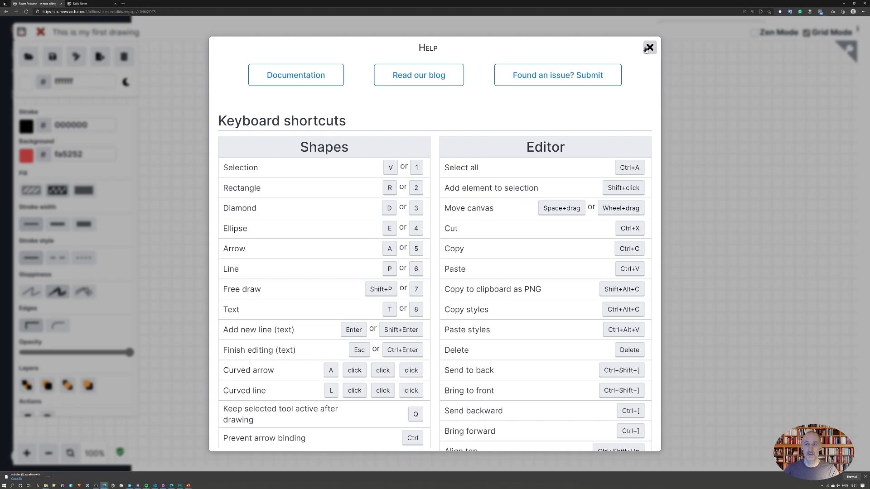
click(648, 47)
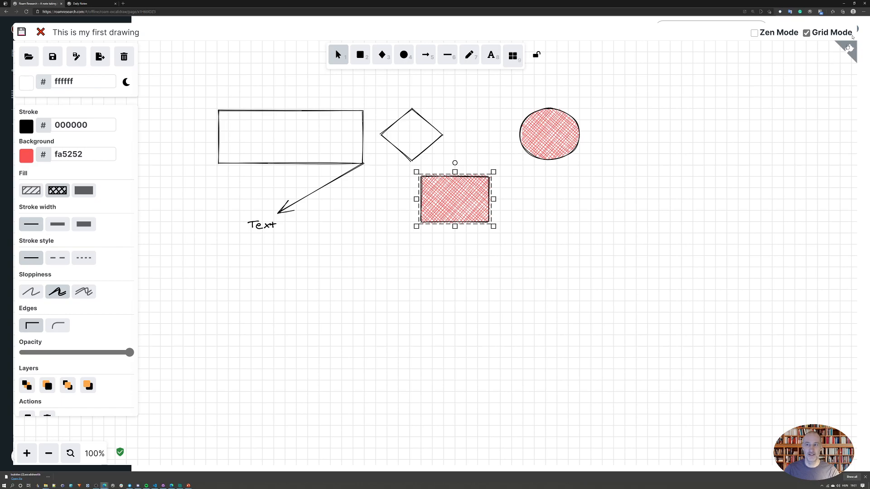
Step: Turn off Grid Mode, then try Zen Mode and switch it back off
click(807, 33)
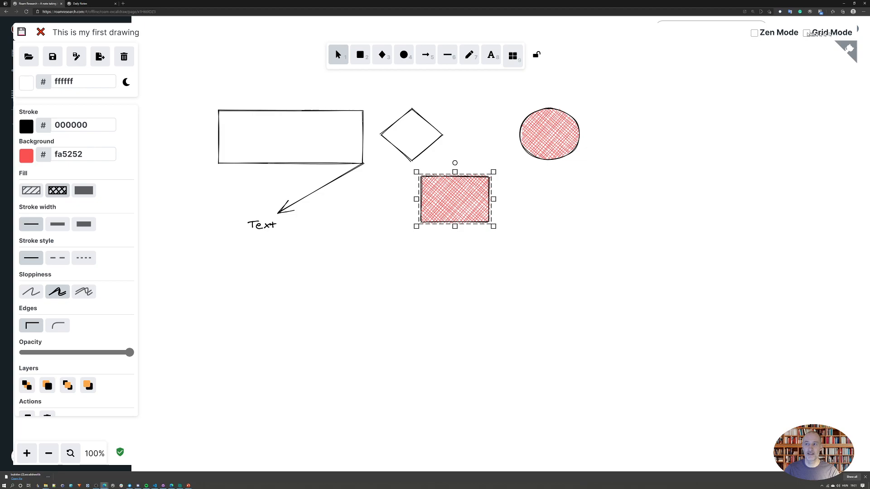
click(755, 33)
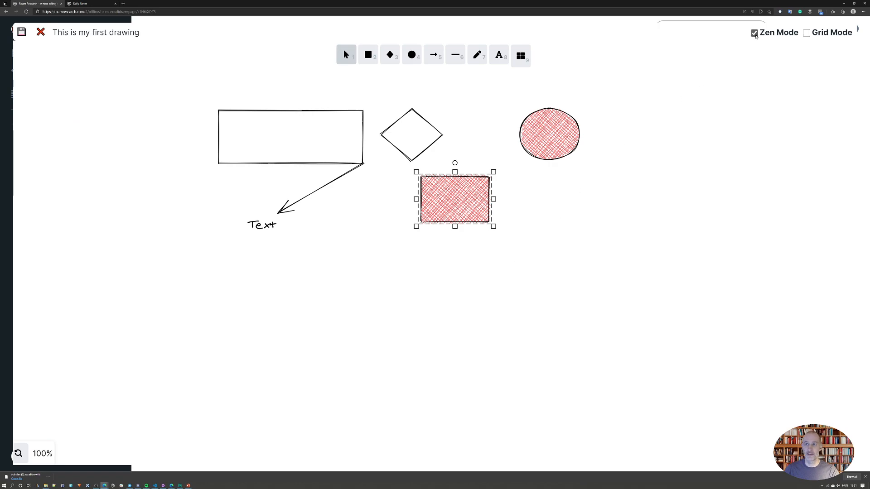
click(754, 33)
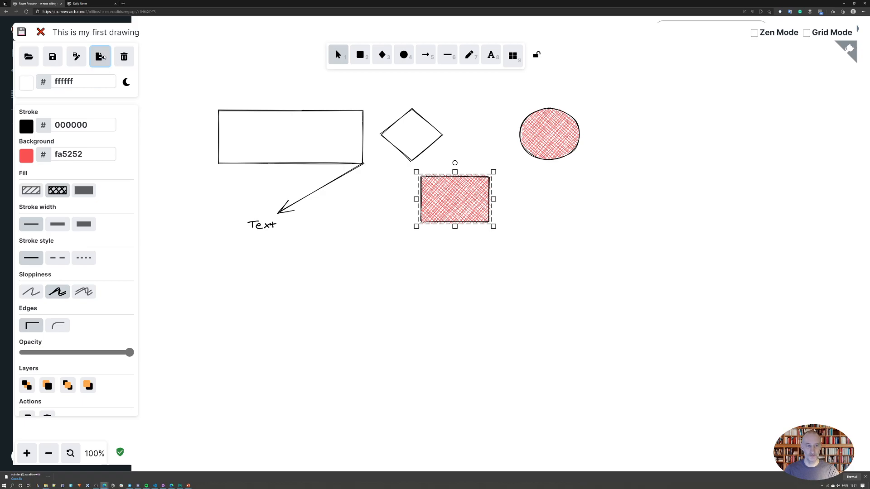
click(76, 56)
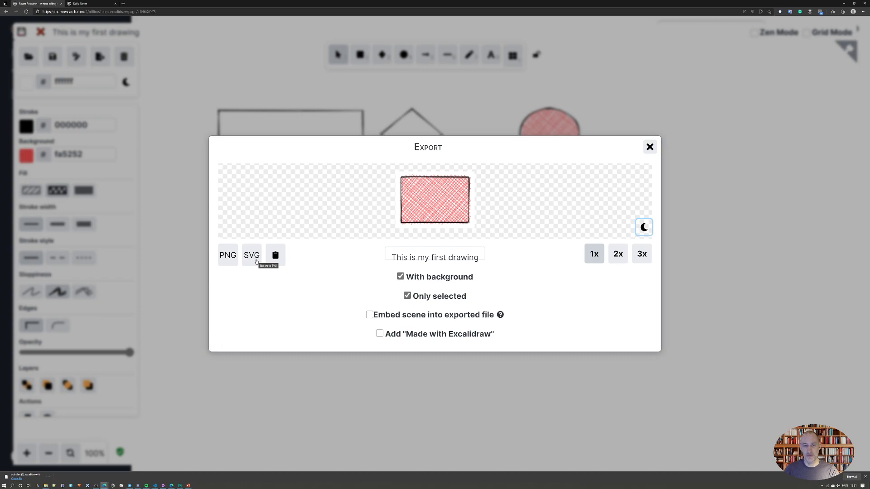
mouse_move(209, 265)
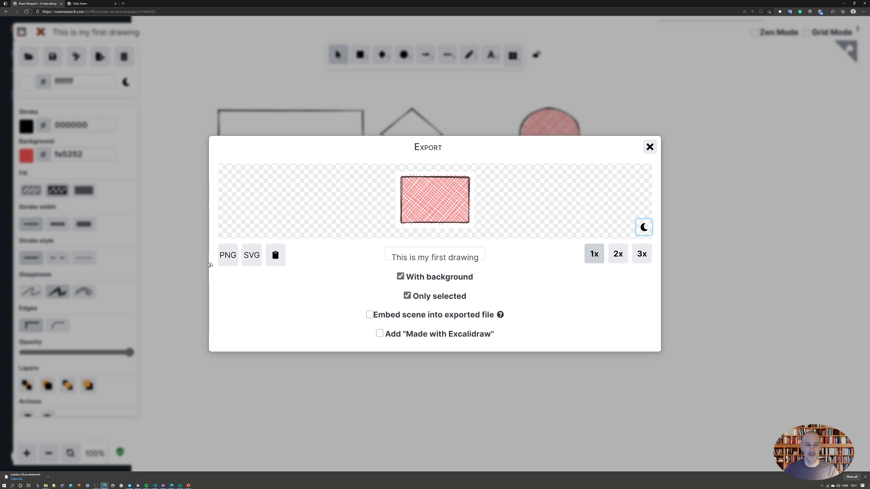
mouse_move(372, 285)
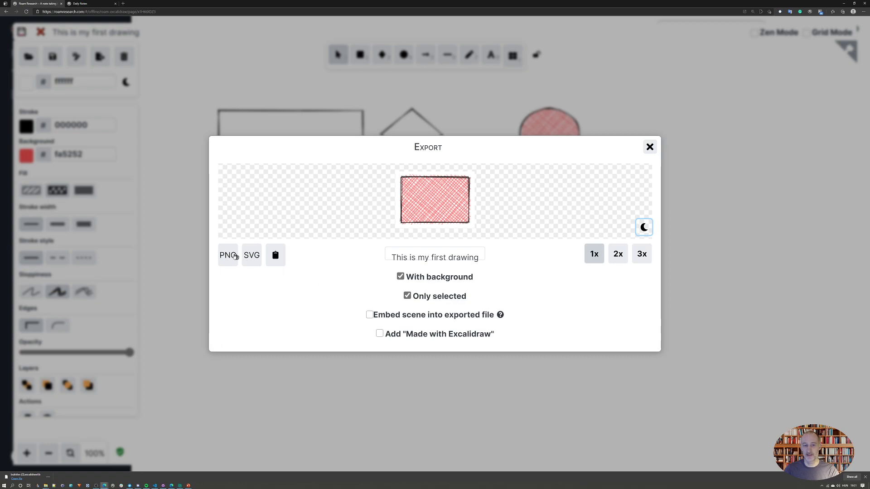
mouse_move(227, 255)
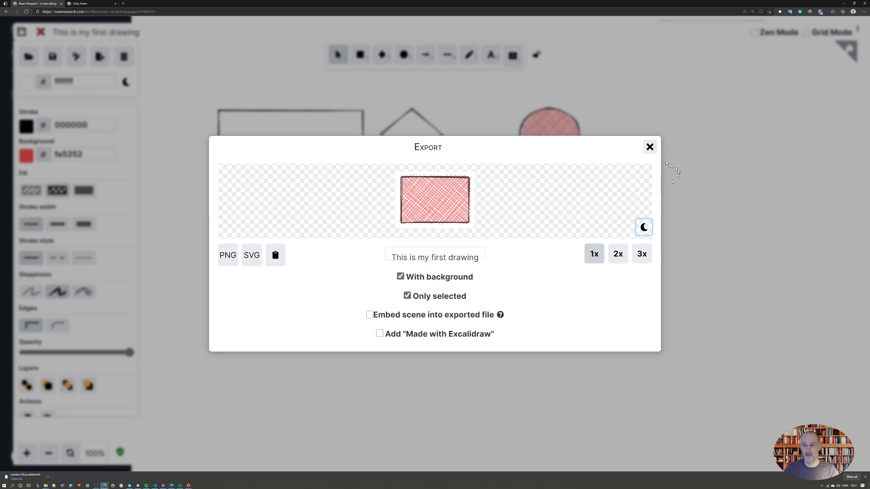
click(649, 146)
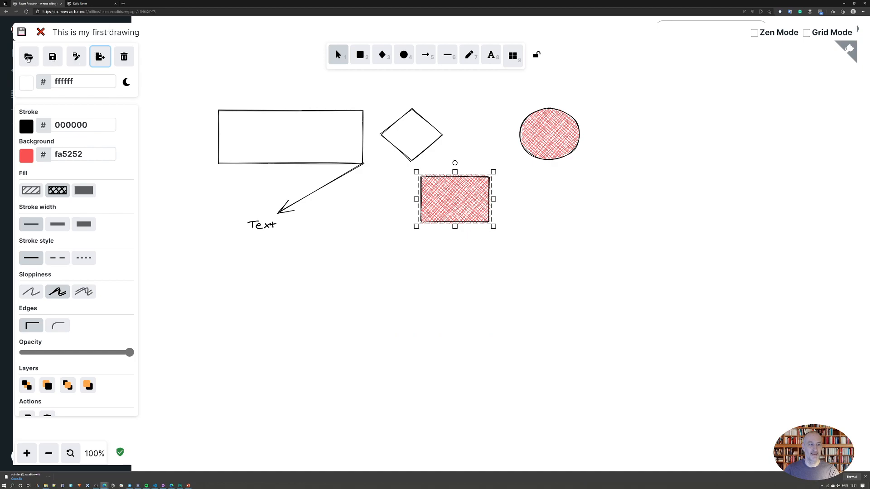
mouse_move(28, 56)
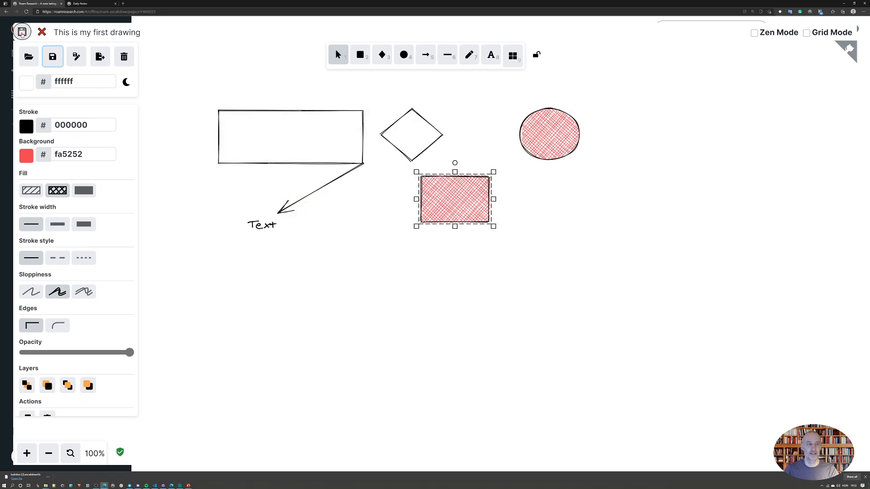
click(41, 31)
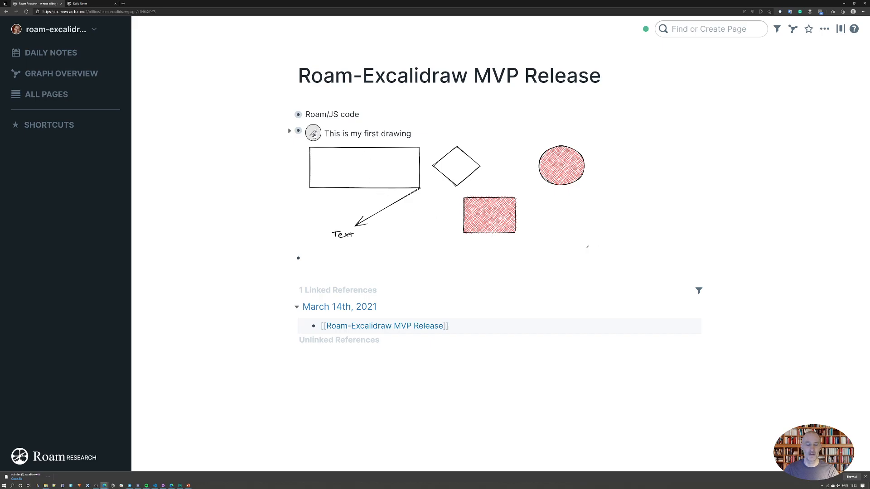
click(312, 133)
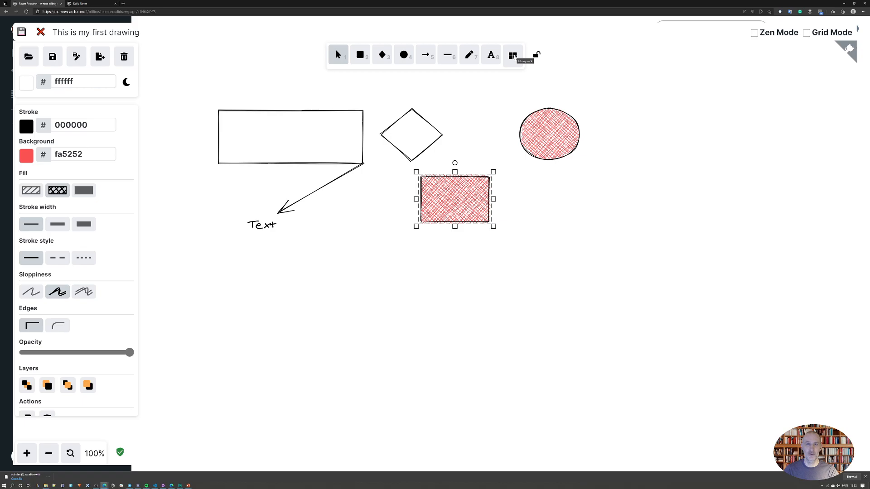
Step: Browse the public Excalidraw libraries site and download the Web Kit library
click(506, 56)
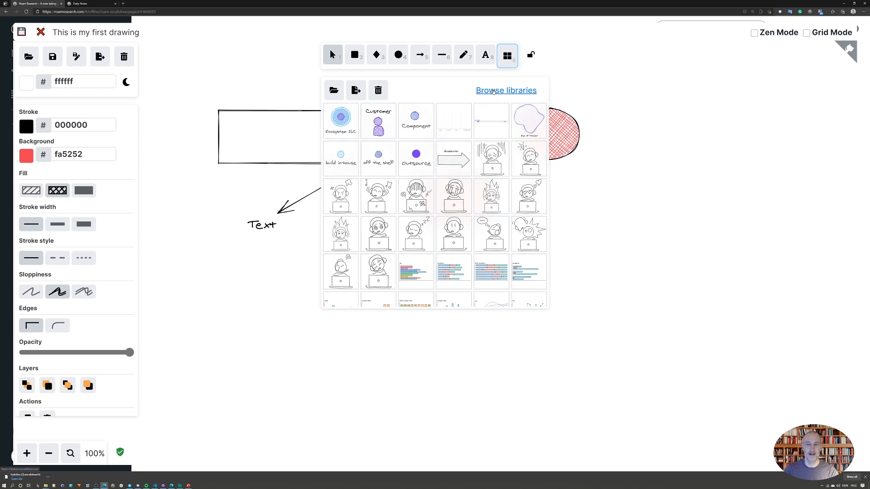
click(506, 90)
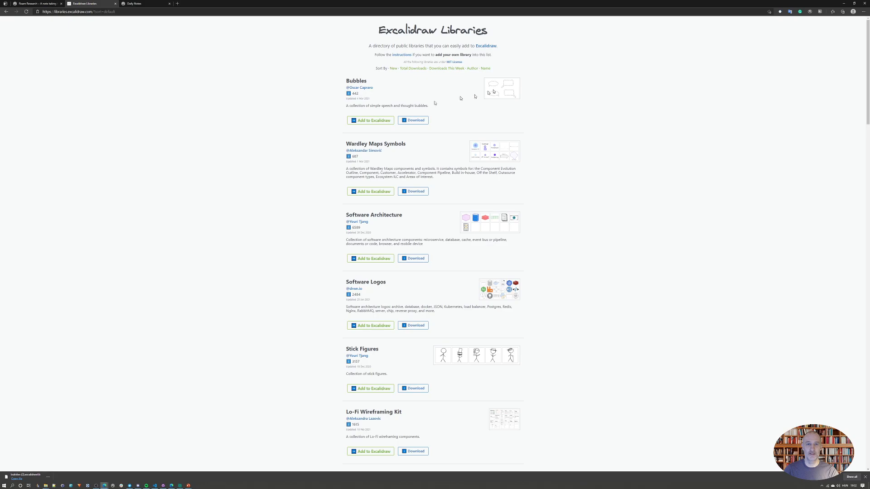
scroll(down, 3)
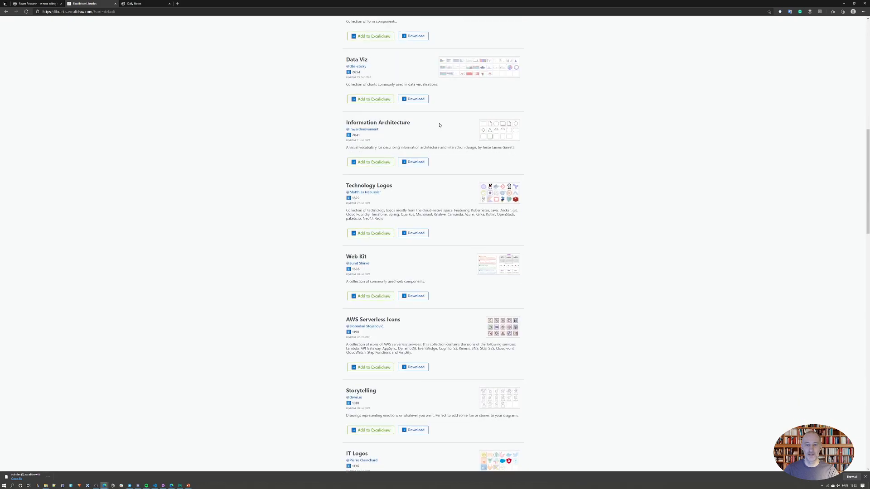
scroll(down, 3)
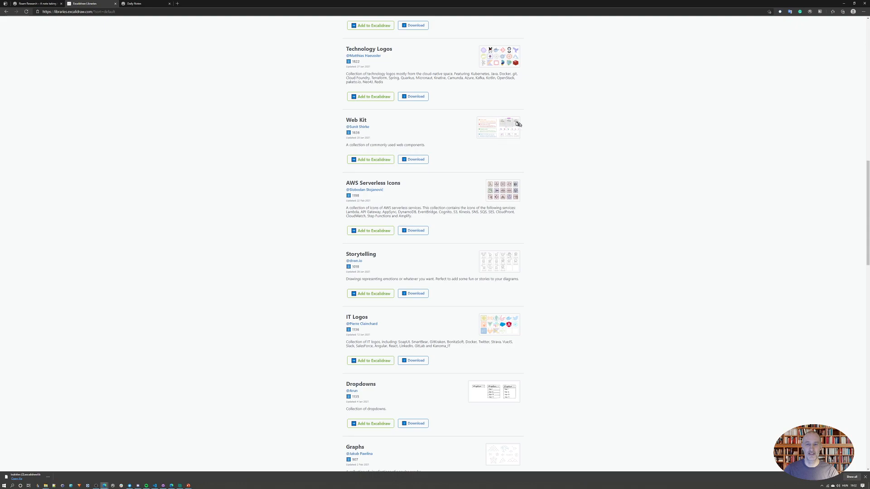
mouse_move(413, 160)
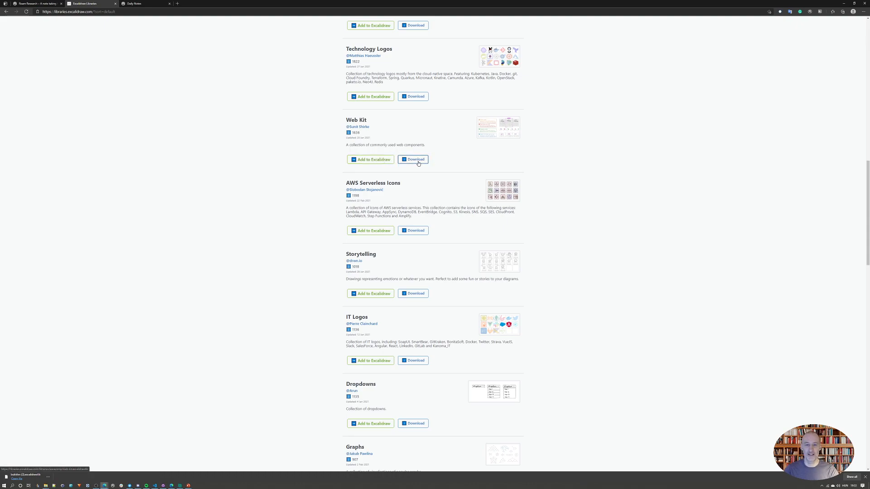
click(414, 160)
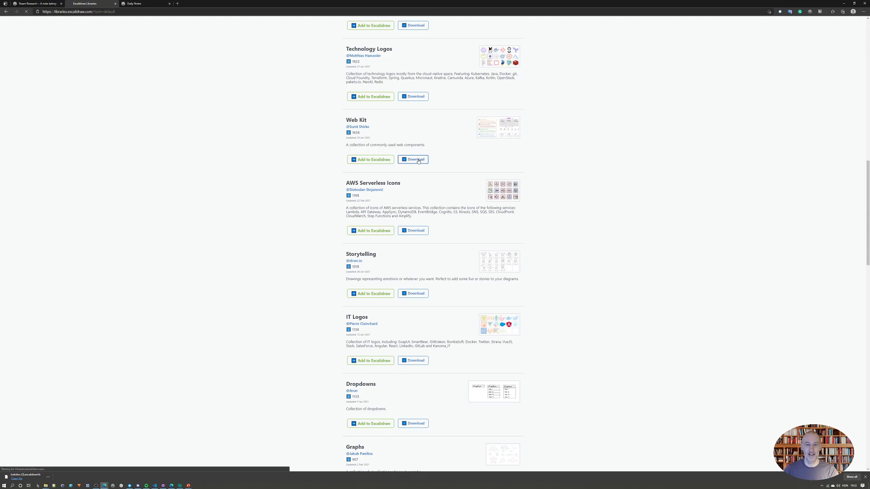
click(414, 160)
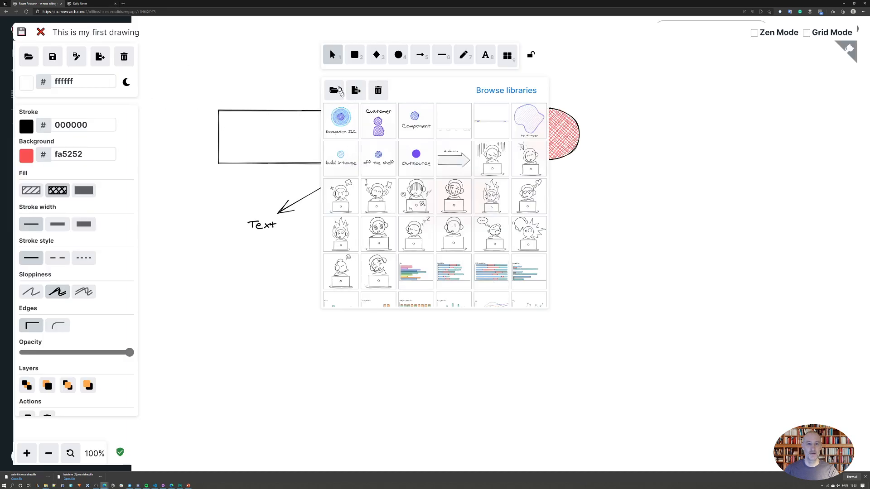
Step: Load the downloaded Web Kit library file and place its phone wireframe on the canvas
click(334, 90)
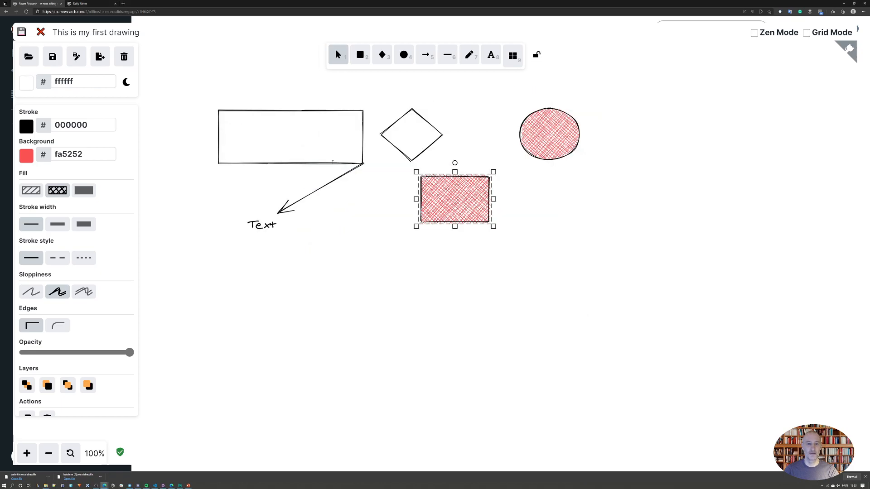
click(506, 56)
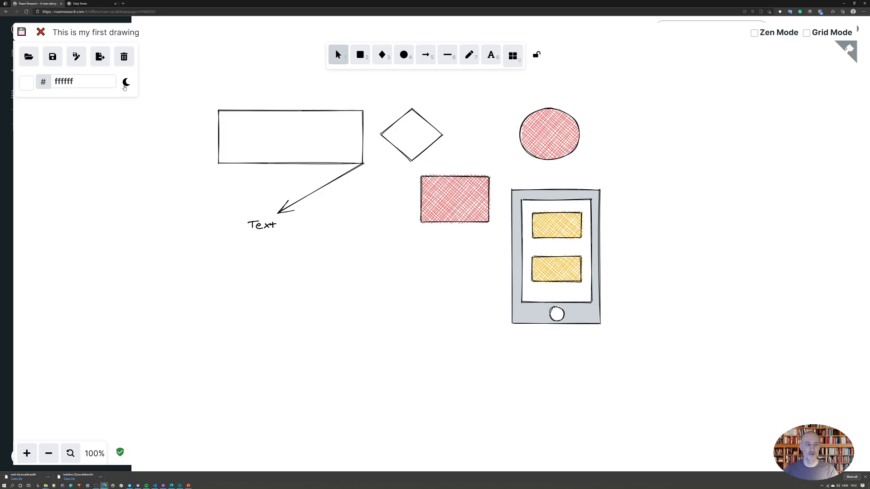
Step: Switch the drawing to dark mode and save it back to the page
click(126, 82)
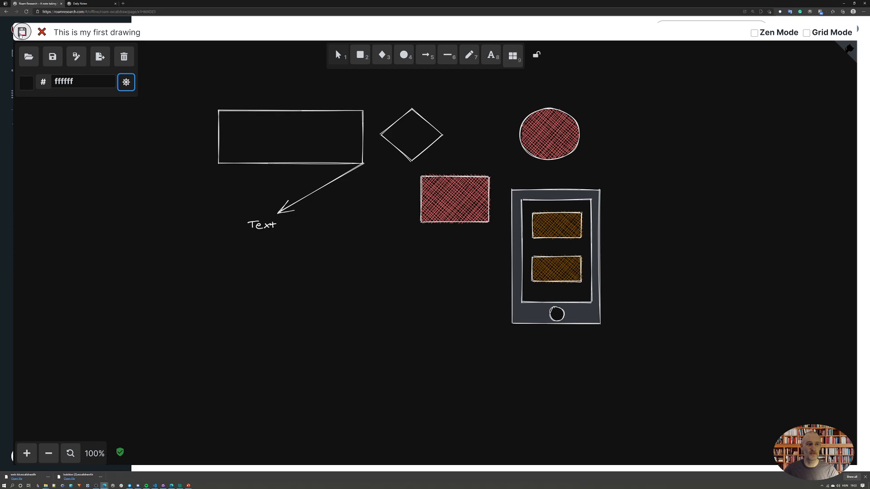
click(41, 32)
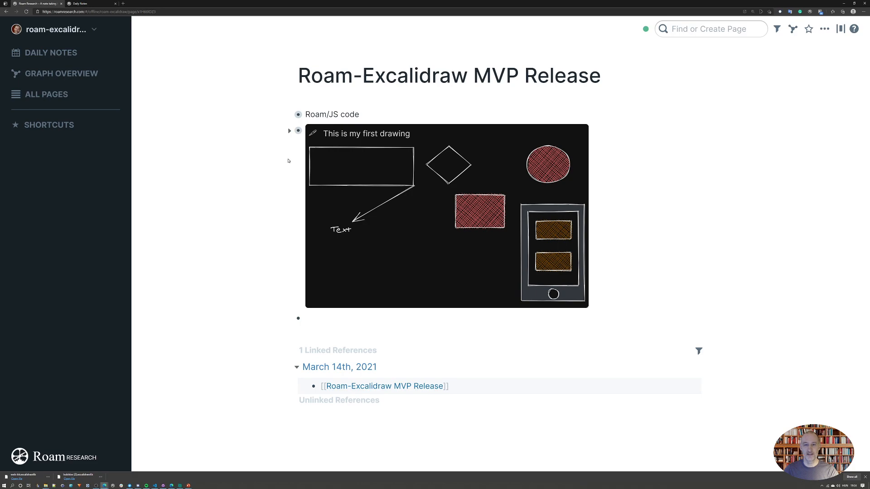
Step: Insert a second Excalidraw drawing block under the first via the ;; template menu
click(311, 318)
text(;;)
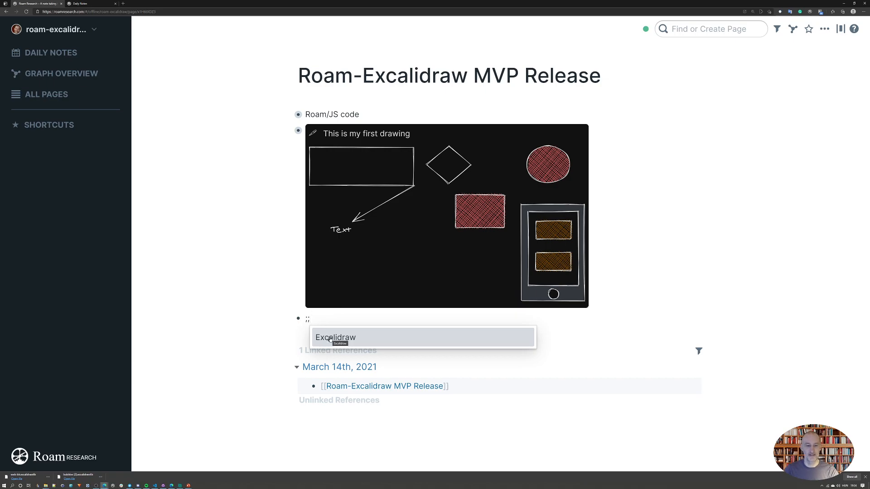
click(340, 343)
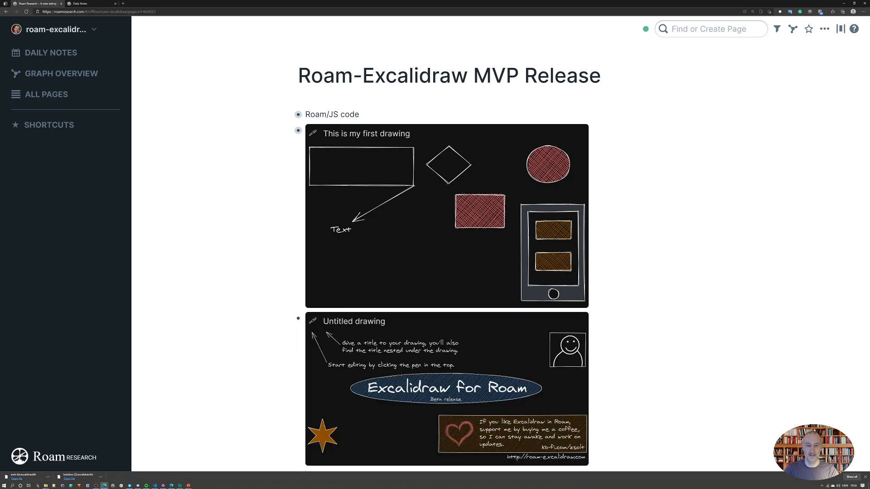
scroll(down, 3)
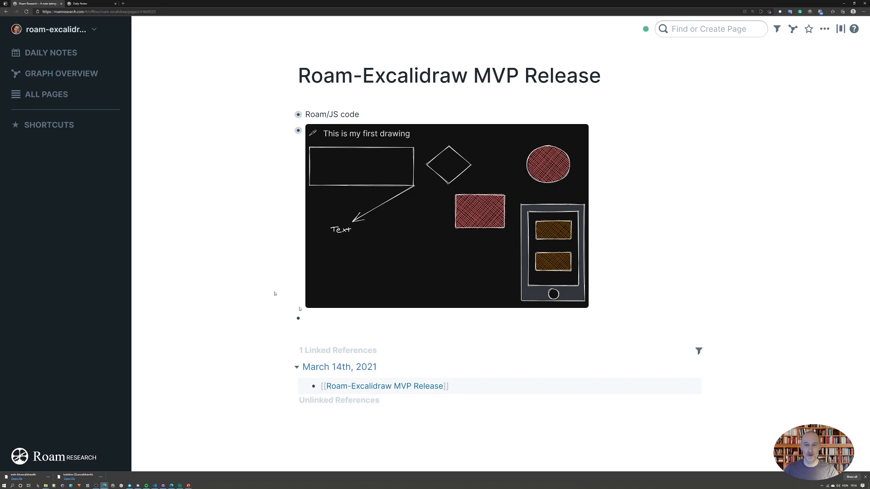
Step: Find the roam/excalidraw settings page and change its mode value to light
click(710, 29)
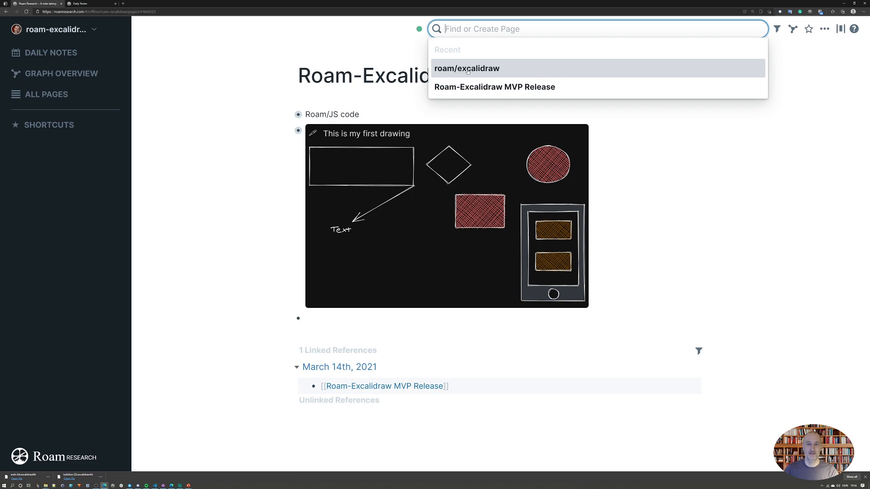
click(466, 68)
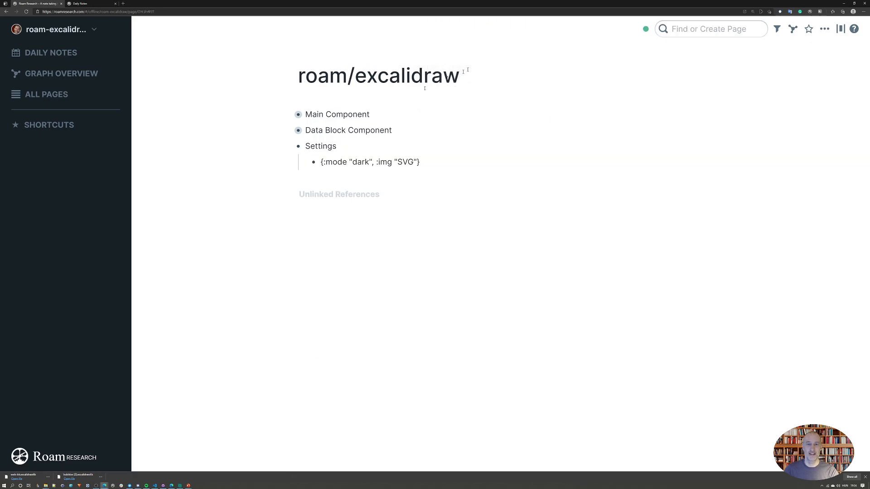
double_click(360, 162)
text(l)
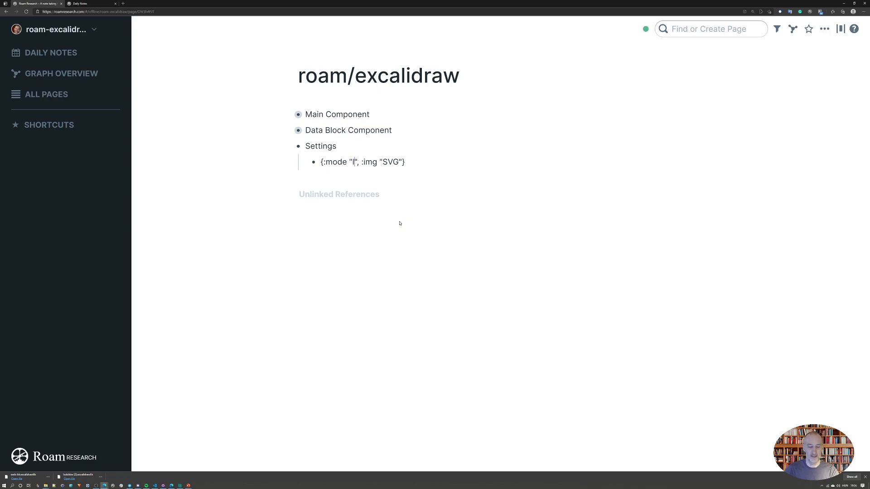
text(ight)
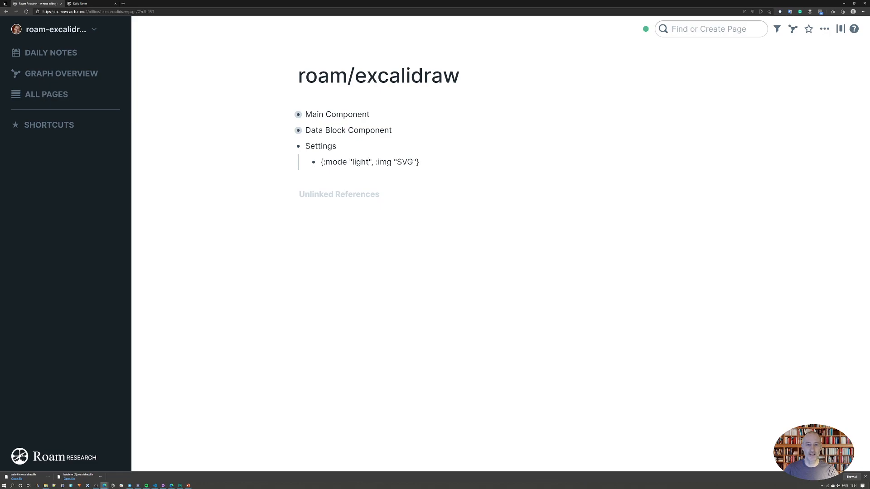
Step: Replace the :img setting's SVG value with PNG
double_click(405, 162)
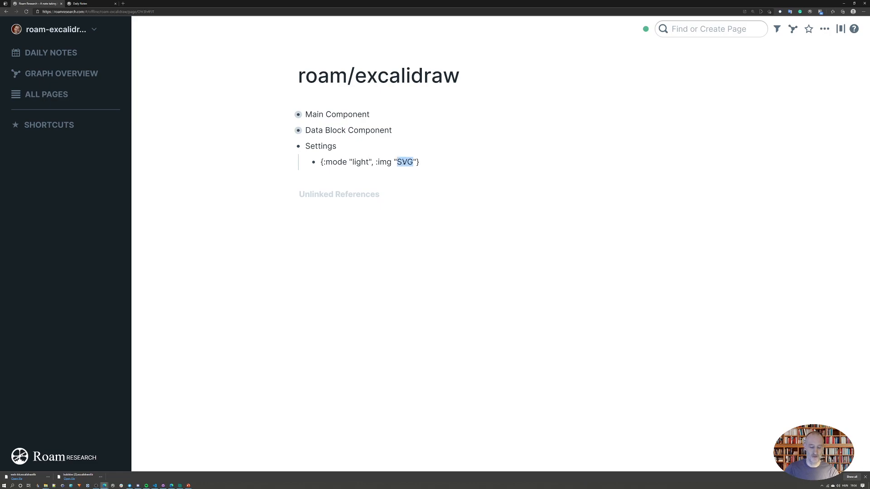
text(PNG)
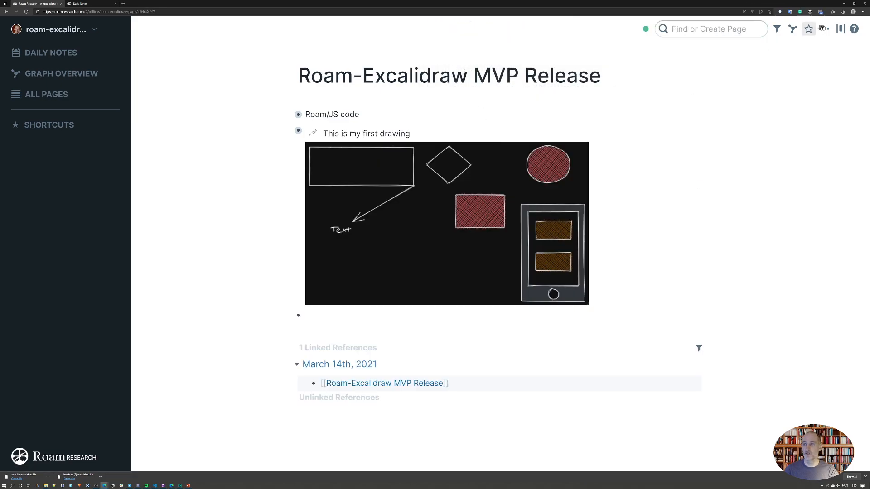
Step: Set the MVP Release page width to full so the drawing renders larger
click(824, 29)
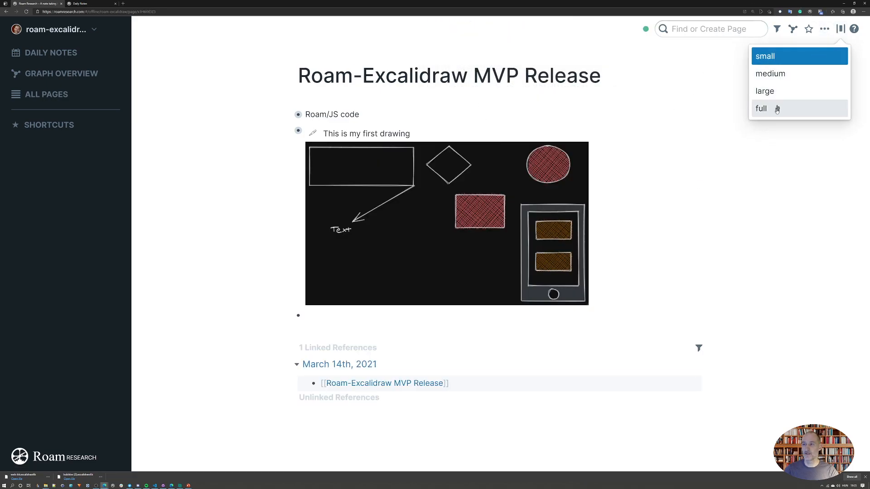
click(764, 109)
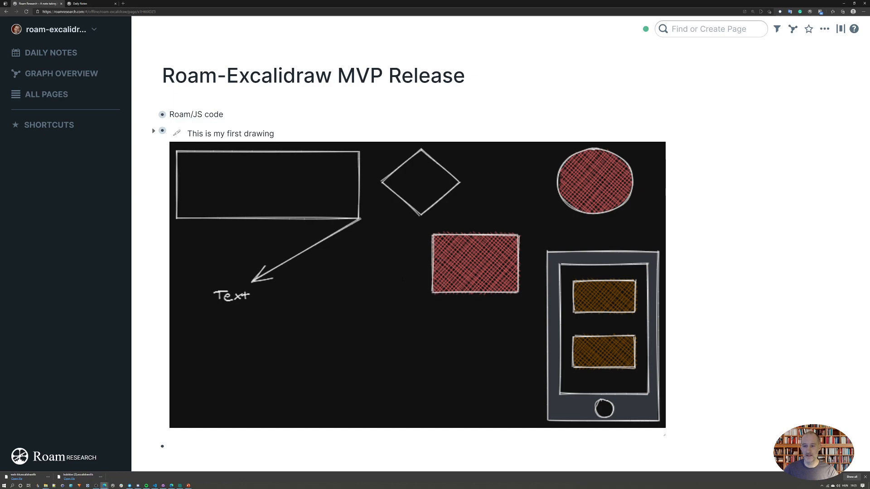
Step: Reopen the roam/excalidraw settings page and change the :img value from PNG back to SVG
click(710, 28)
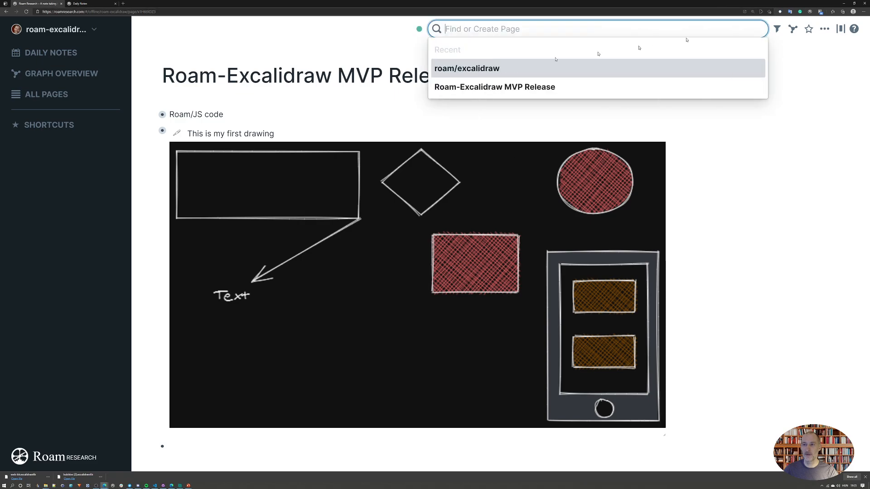
click(466, 68)
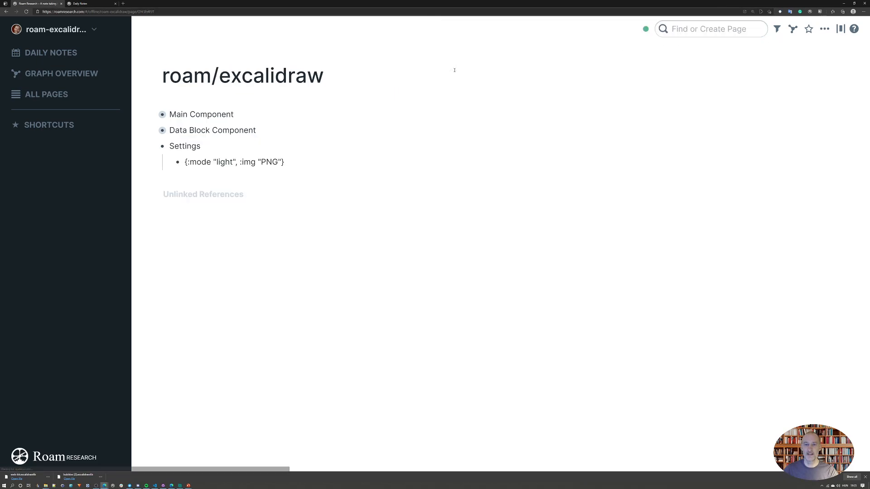
double_click(269, 162)
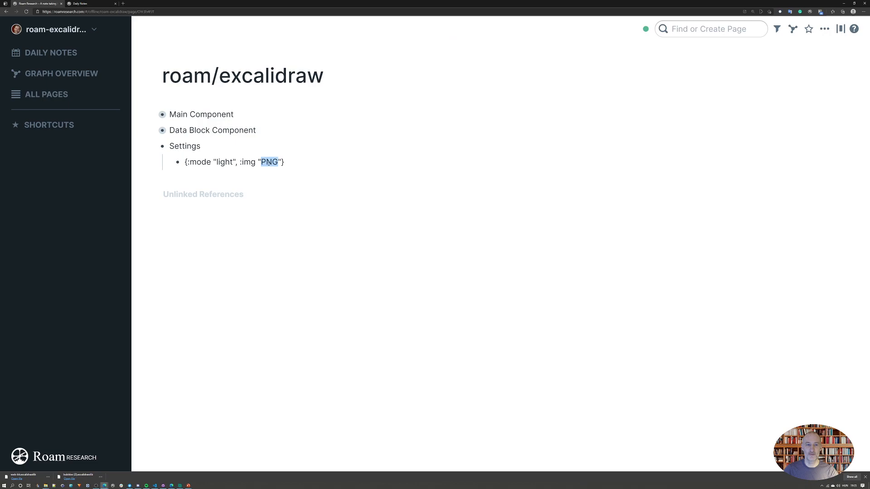
text(SVG)
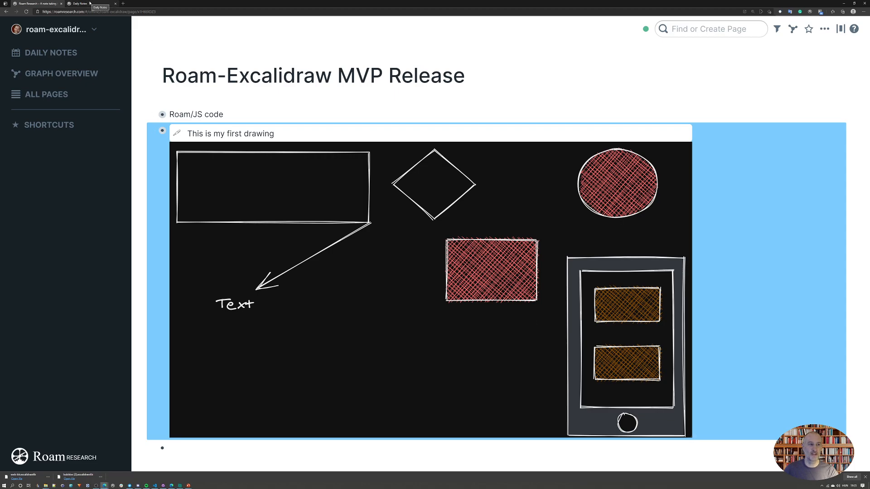
Step: Open the other graph's Roam-Excalidraw Roadmap drawing in the editor with Grid Mode off
click(79, 4)
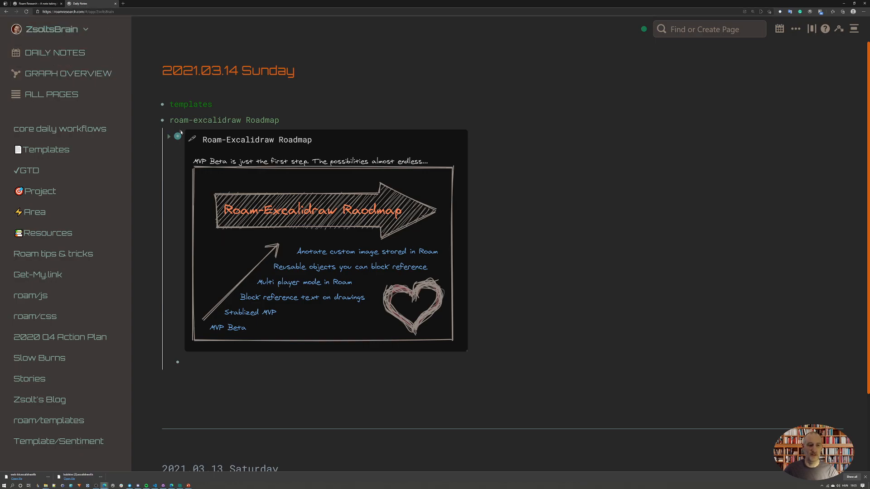
click(192, 140)
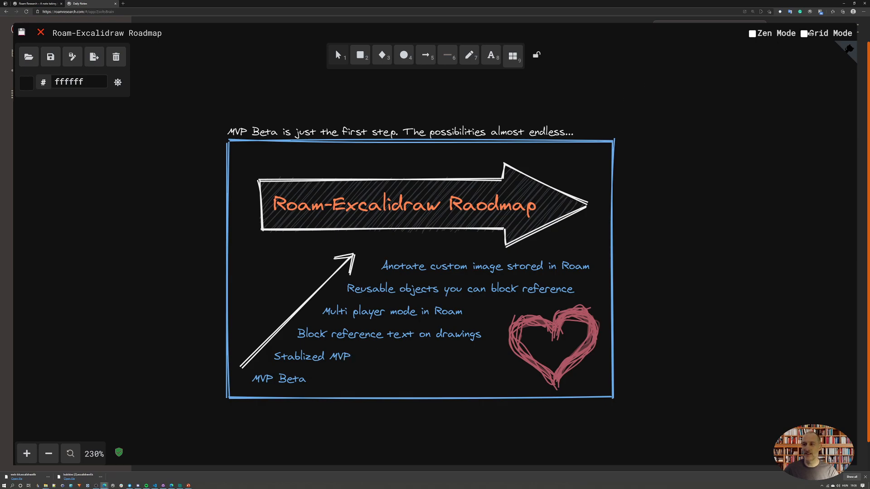
click(804, 34)
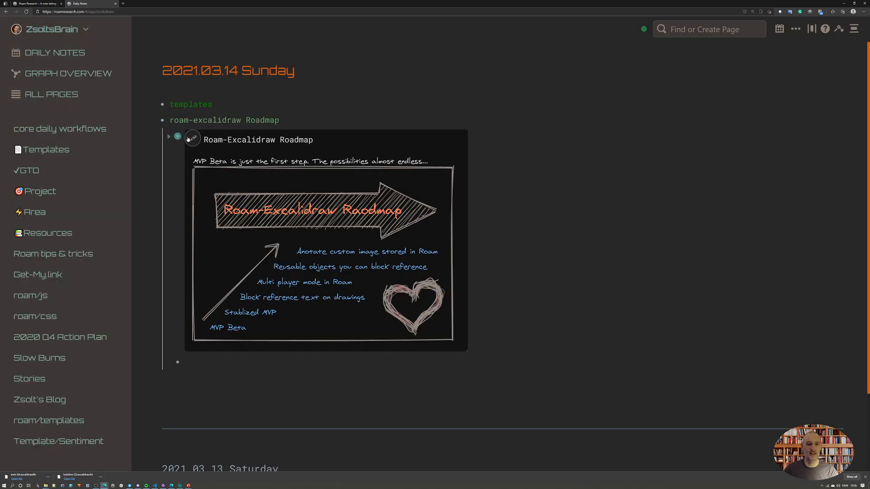
click(192, 138)
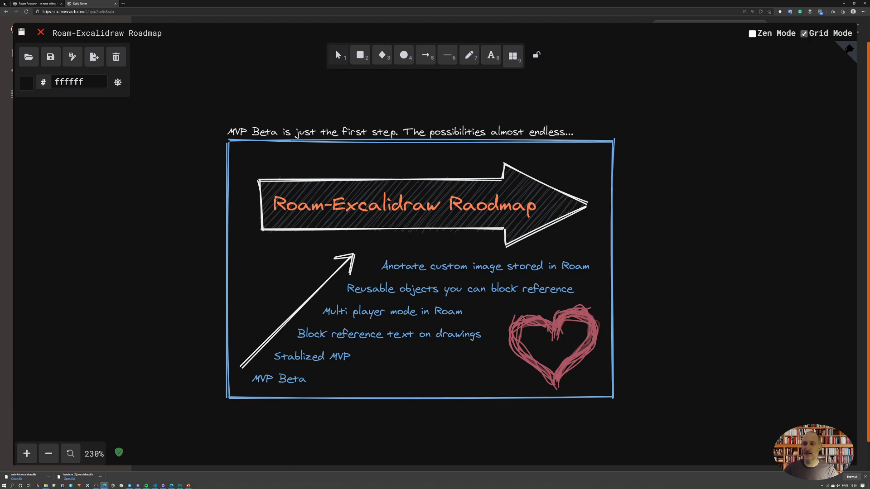
click(805, 34)
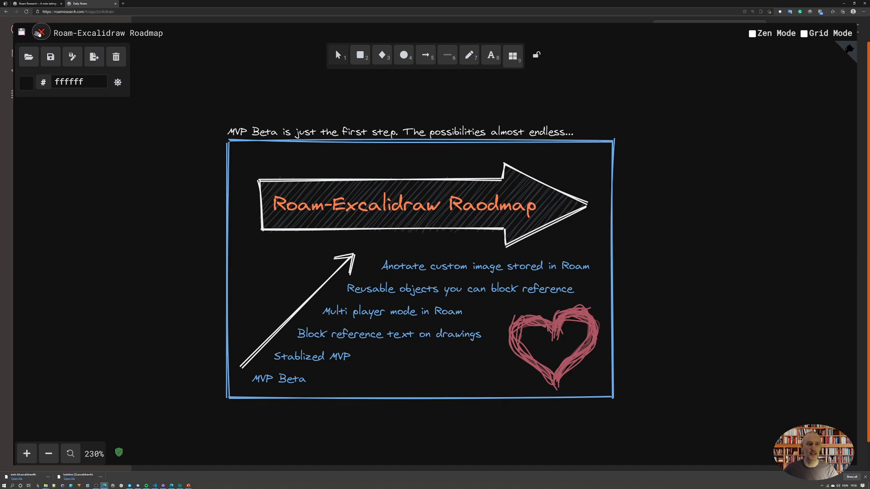
Step: Close the editor and expand the drawing block to reveal its nested DATA and title blocks
click(41, 33)
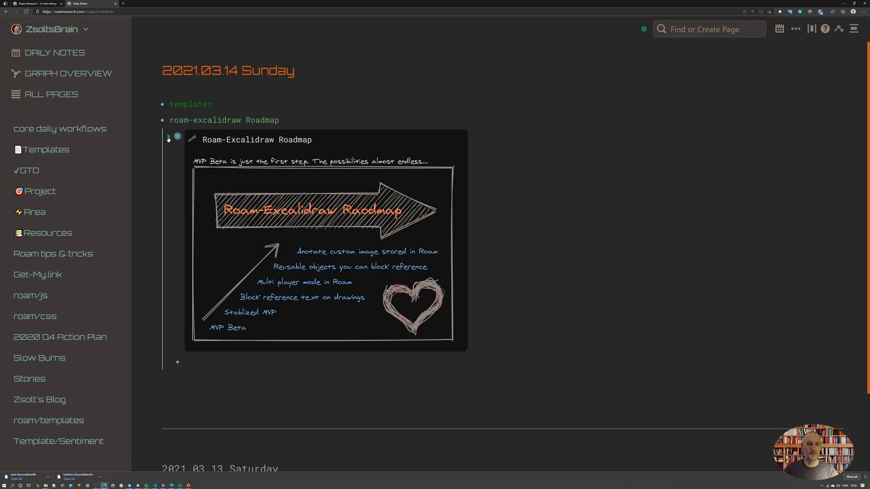
click(168, 137)
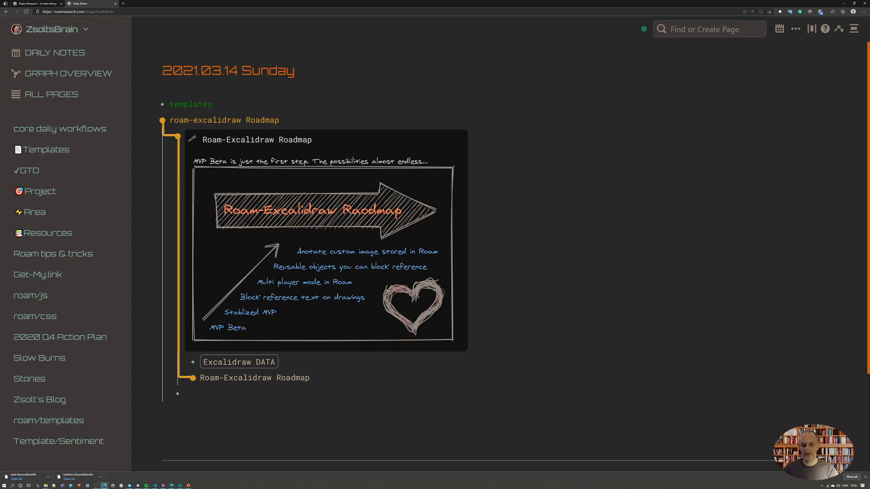
Step: Type scratch gibberish child blocks under the nested title, then reopen the roadmap drawing
click(310, 378)
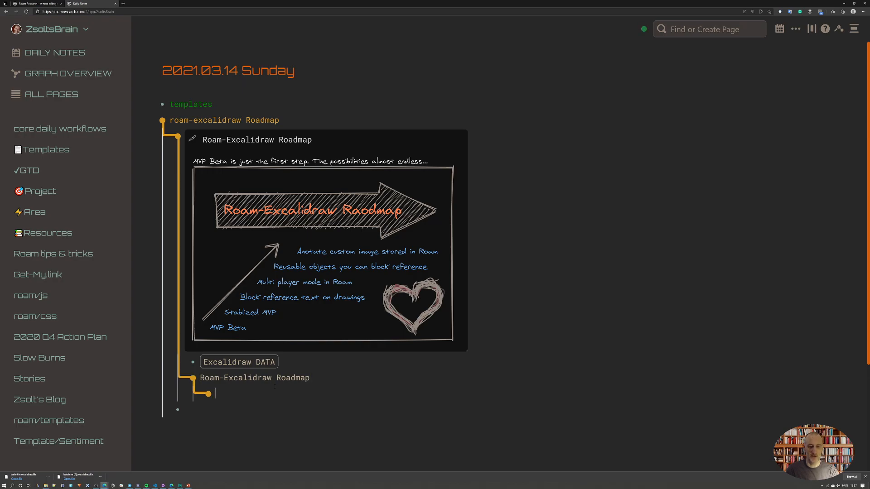
text(A)
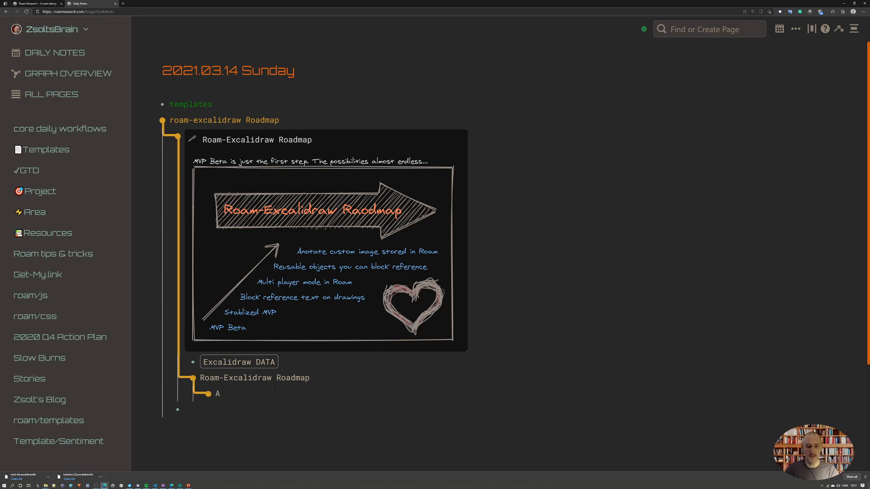
text(élkjsdlkjs)
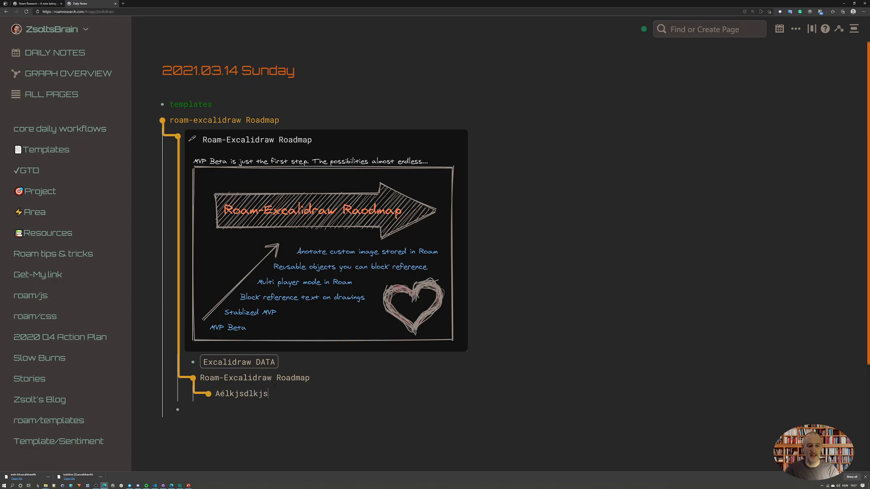
text(kljsldsjk él)
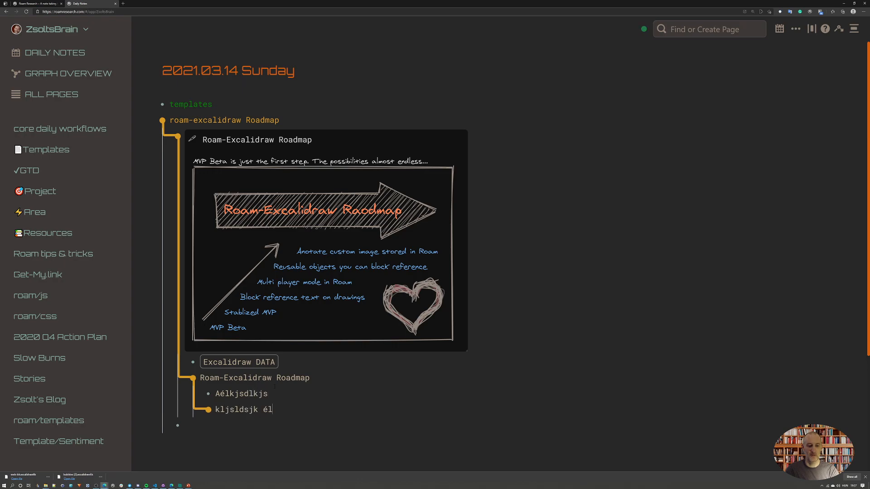
text(élkj lékdsjf)
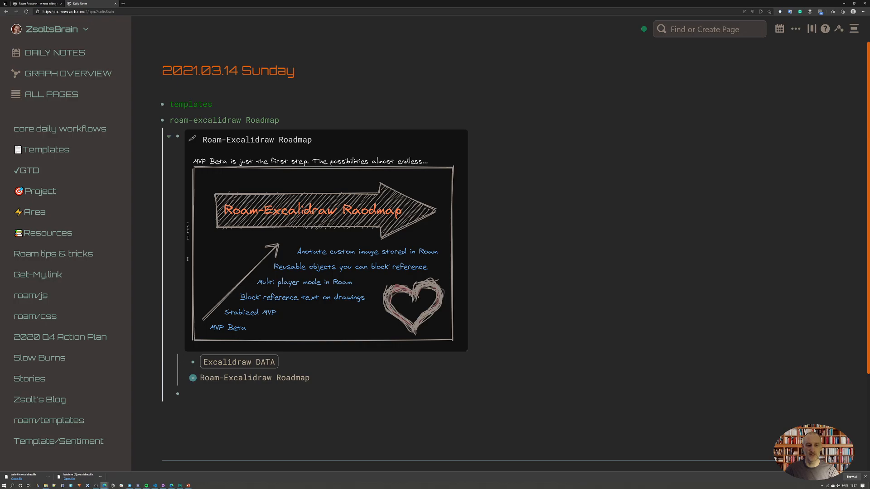
mouse_move(192, 139)
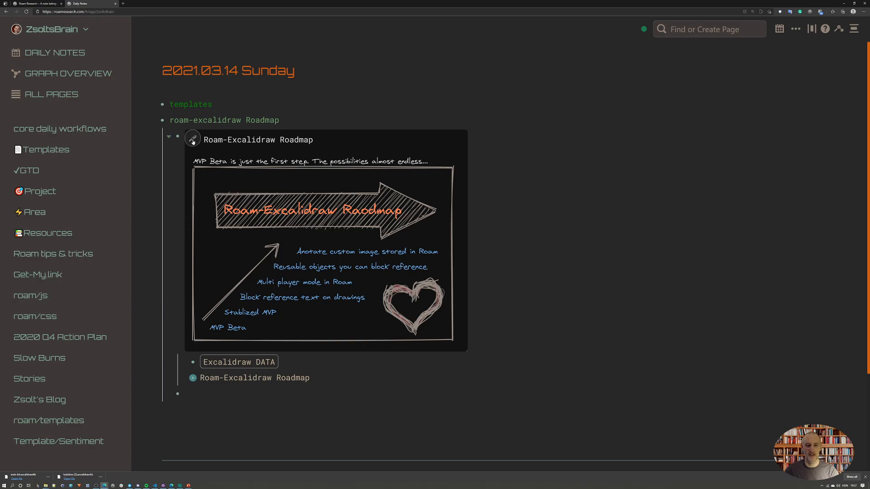
click(192, 139)
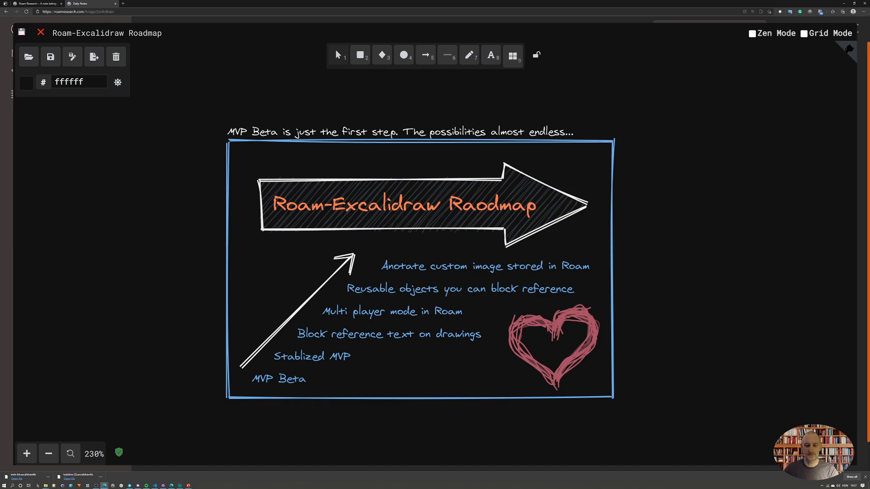
mouse_move(488, 334)
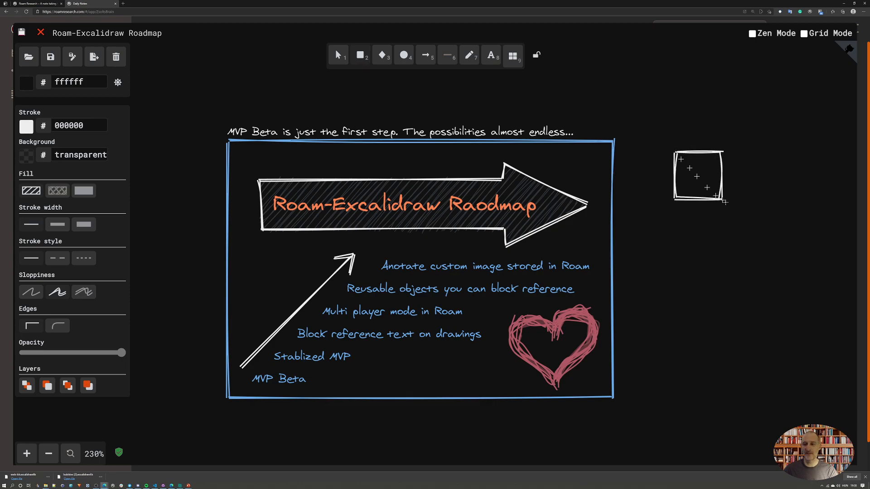
Step: Draw a circle overlapping the square's right side and select the roadmap item list
click(404, 56)
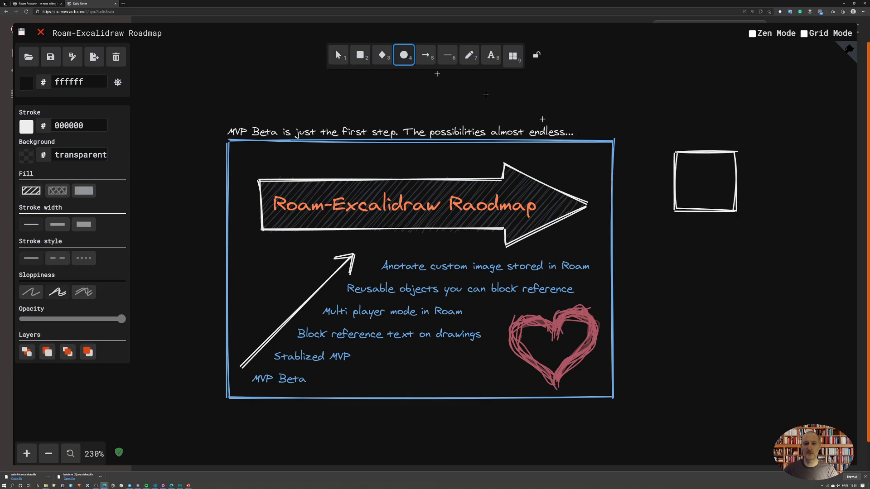
drag(708, 183, 777, 250)
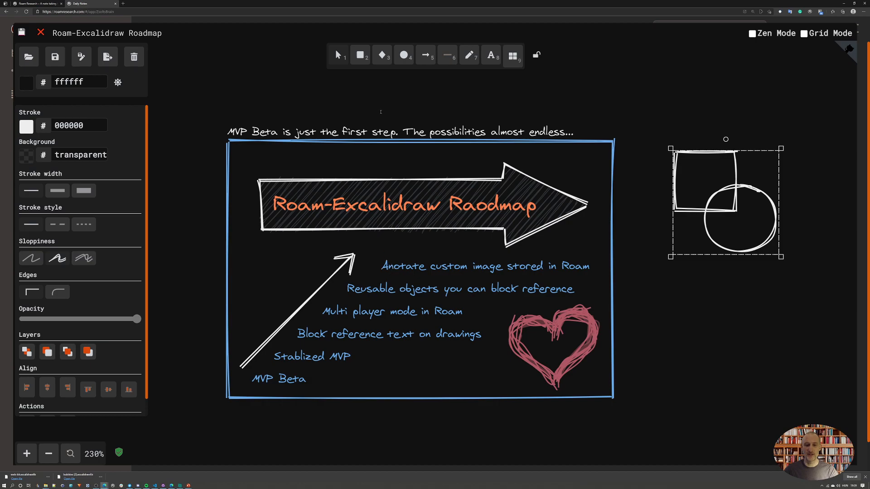
click(486, 266)
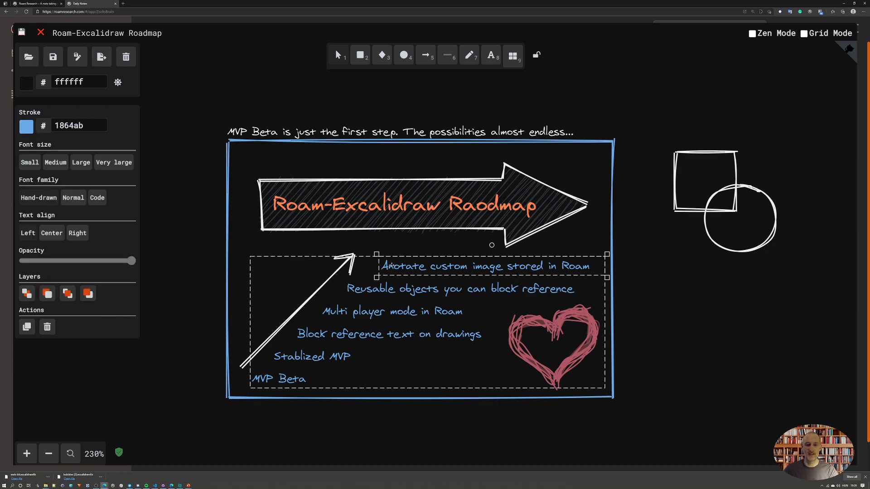
double_click(491, 268)
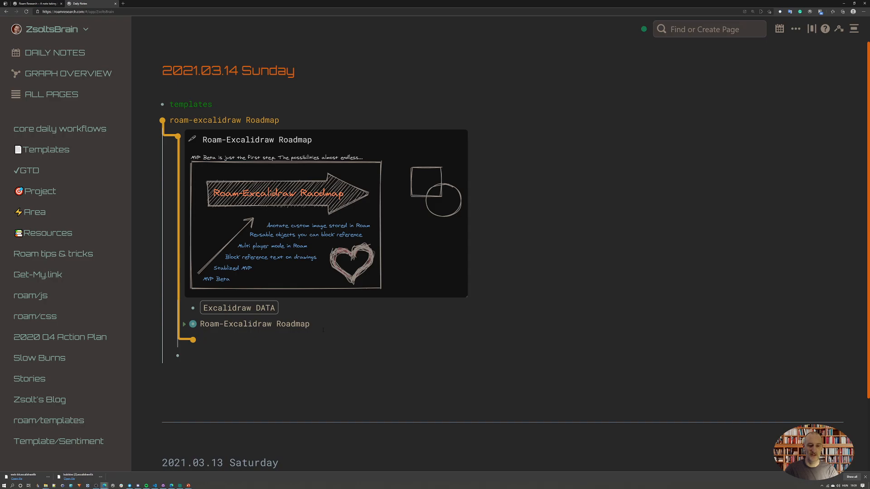
text(/)
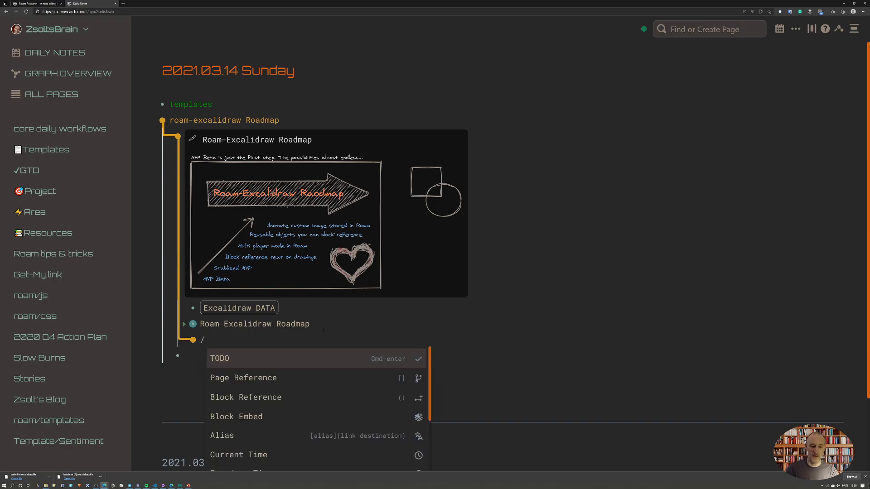
text(up)
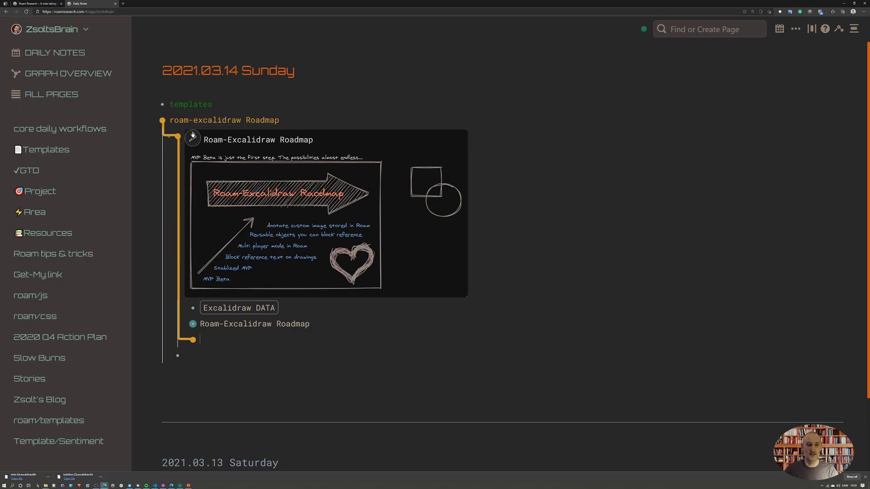
Step: Briefly reopen the roadmap drawing, then expand the Roam/JS loader code block on the MVP Release page
click(192, 137)
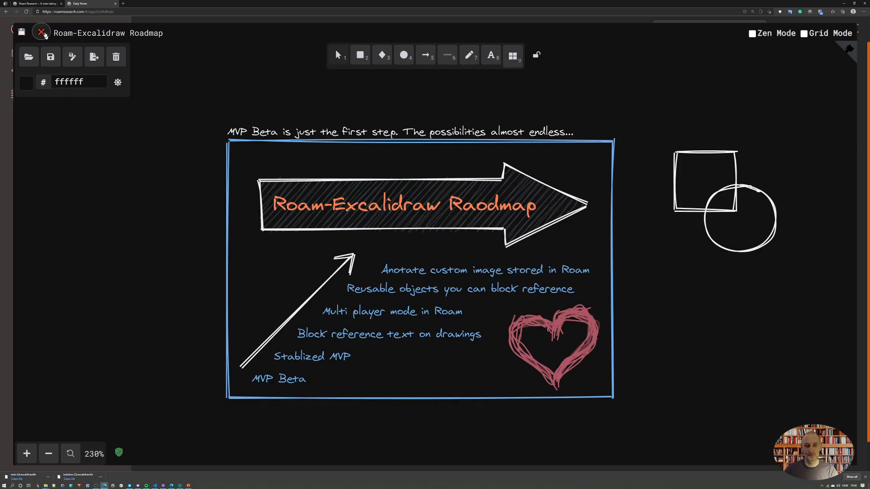
click(41, 32)
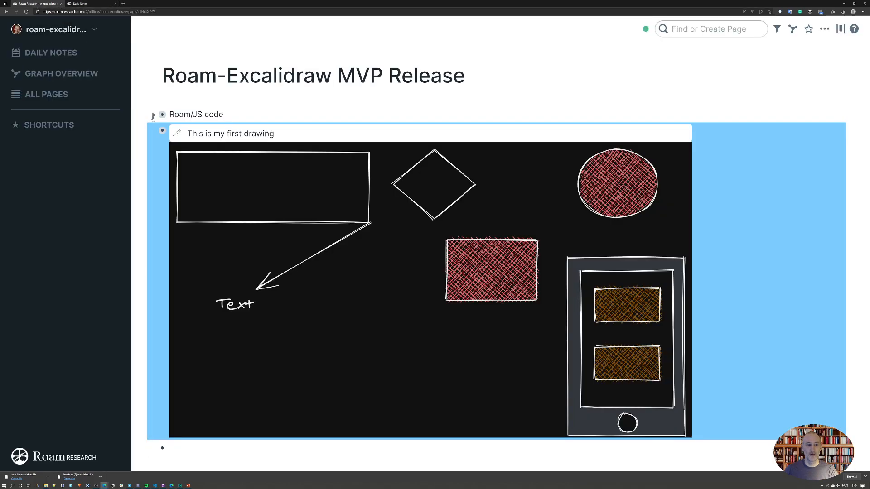
click(154, 114)
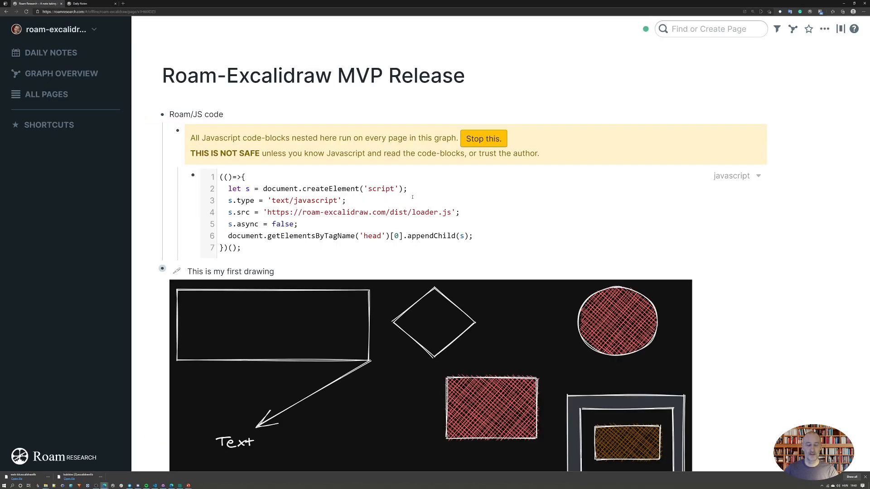